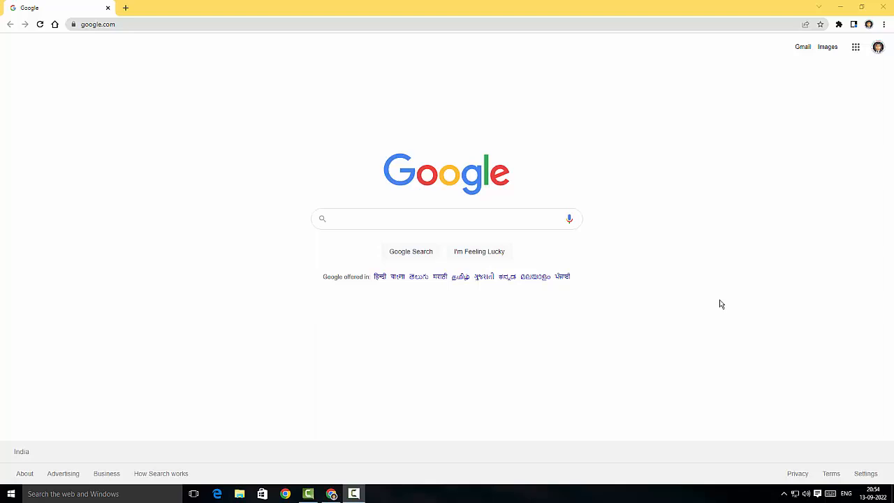
mouse_move(716, 305)
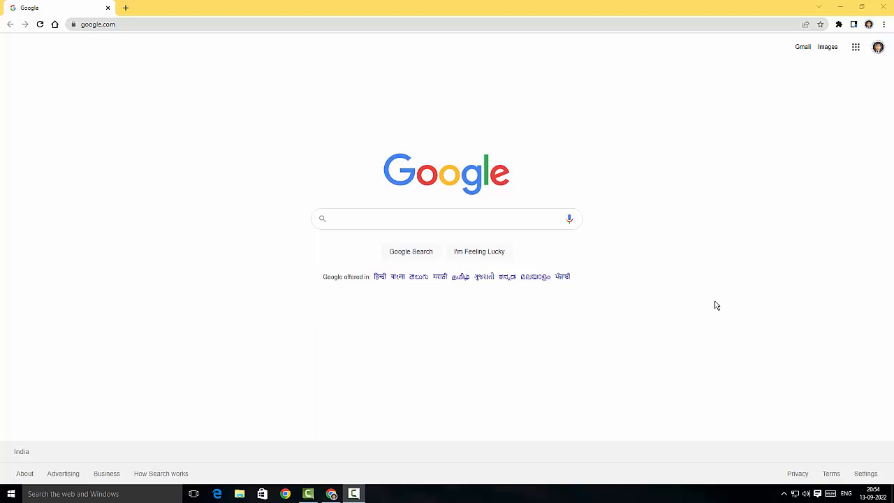
Run a Google search for "snipclip screen recorder" from the "snip" suggestion
click(447, 218)
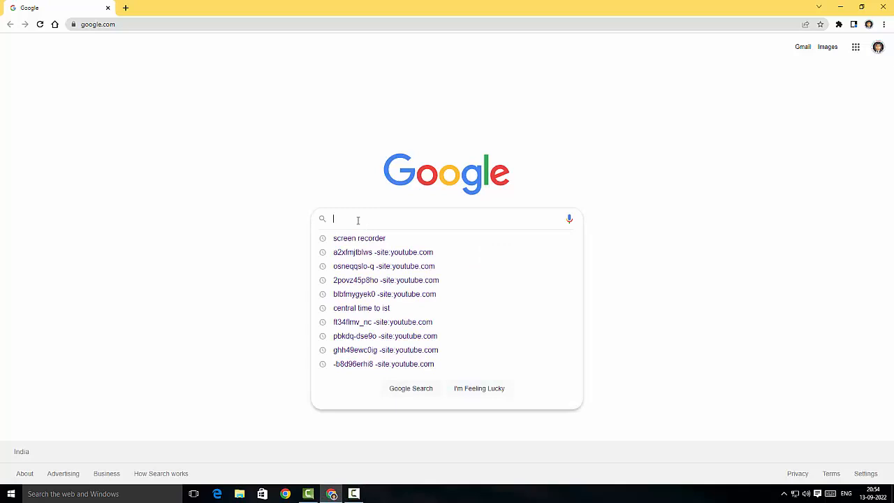
text(snipclip screen re)
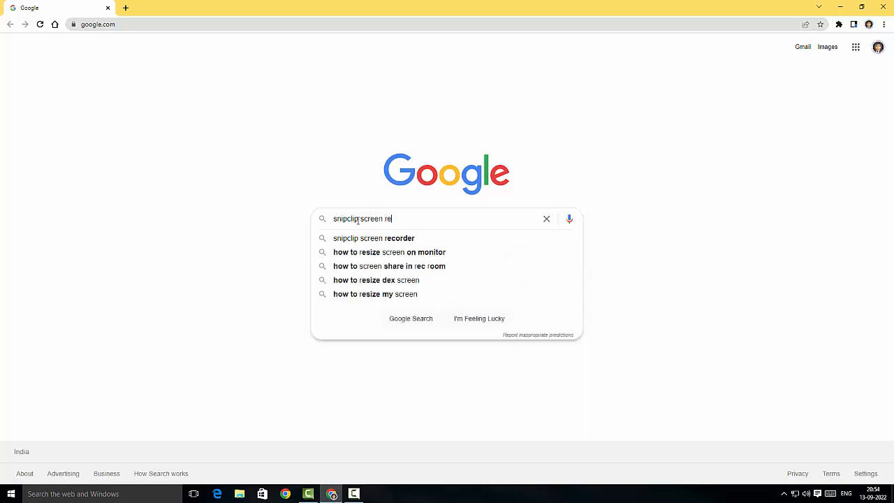
click(373, 238)
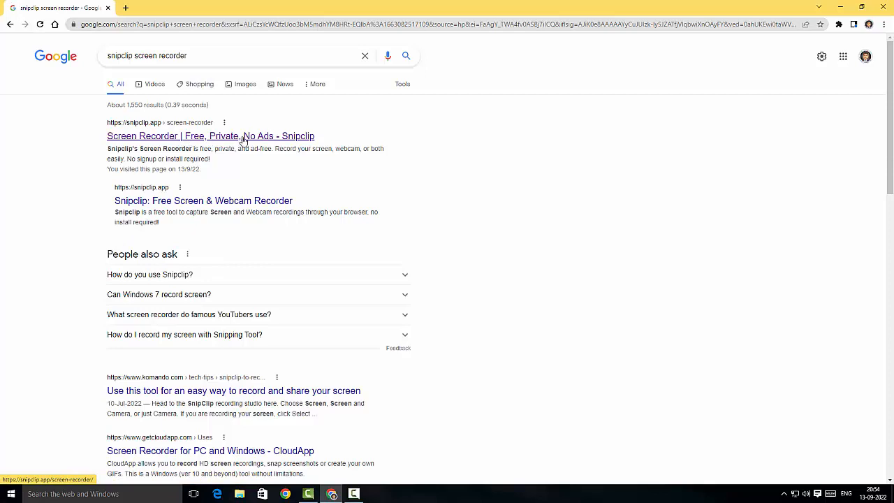
Open the "Screen Recorder | Free, Private, No Ads - Snipclip" result and scroll down to its FAQ
click(209, 136)
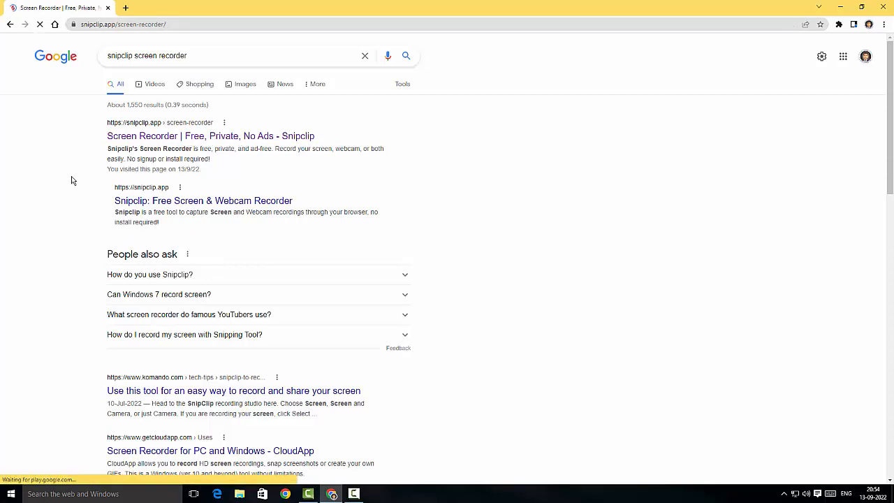
click(211, 135)
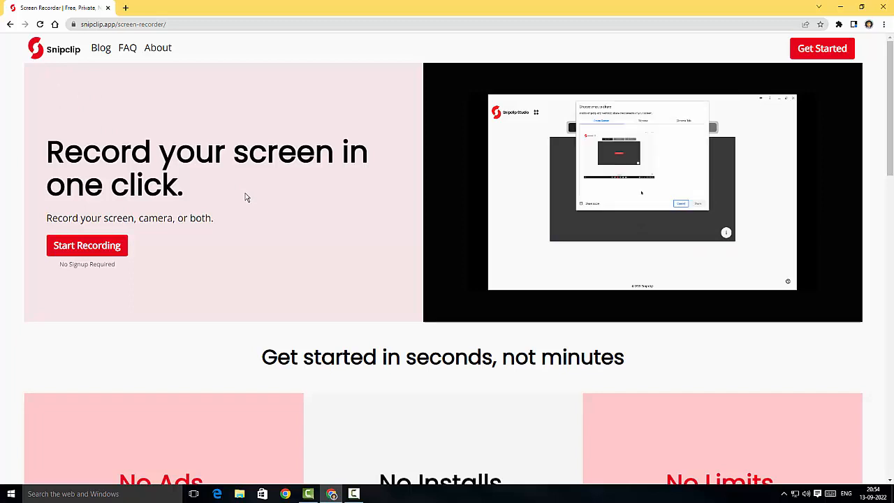
scroll(down, 3)
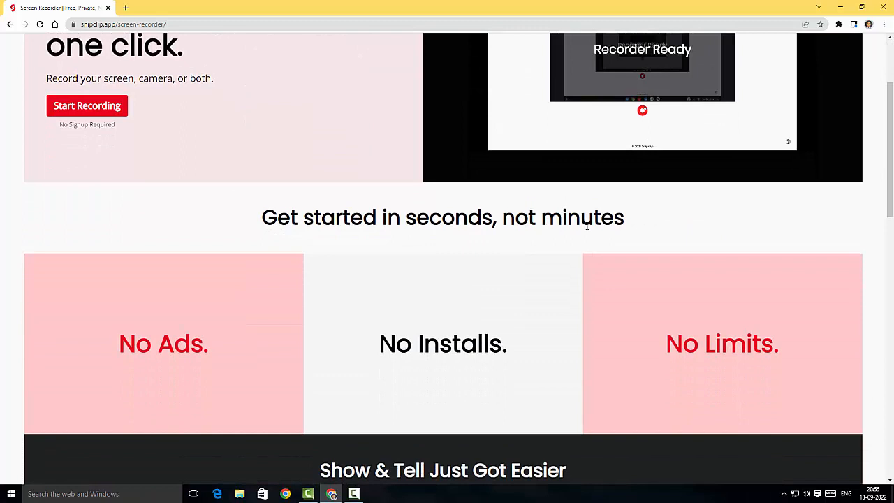
scroll(down, 3)
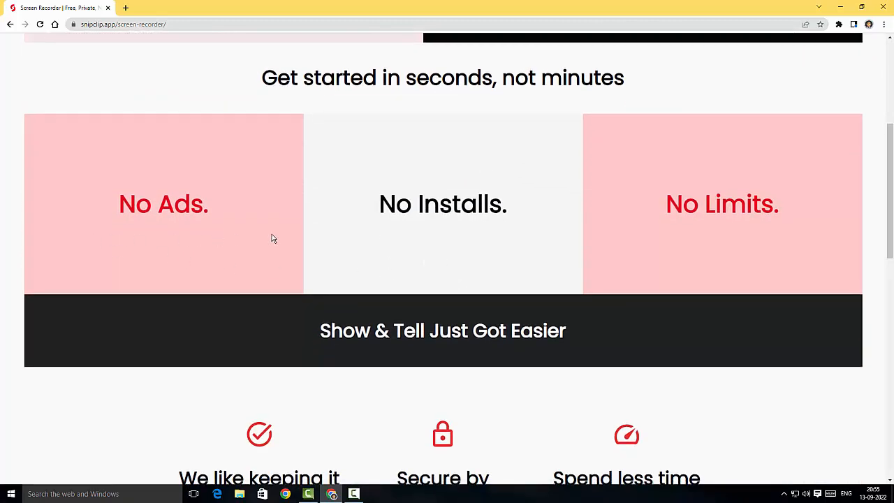
mouse_move(412, 271)
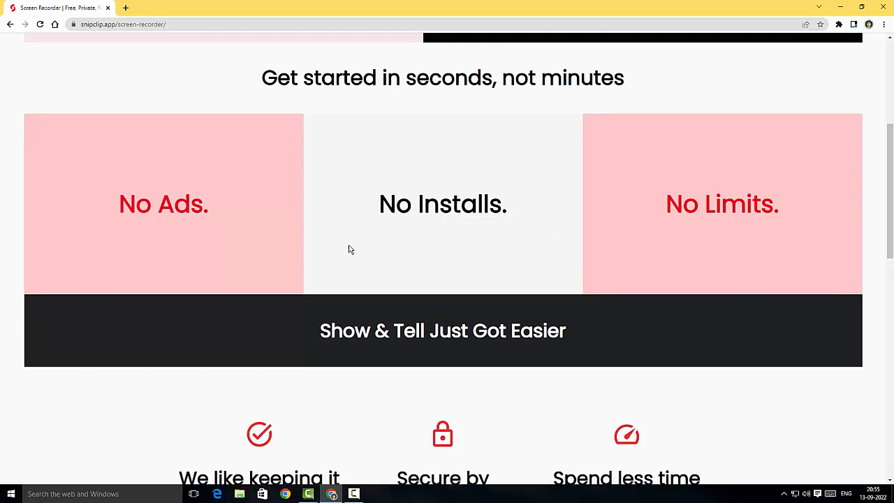
scroll(down, 3)
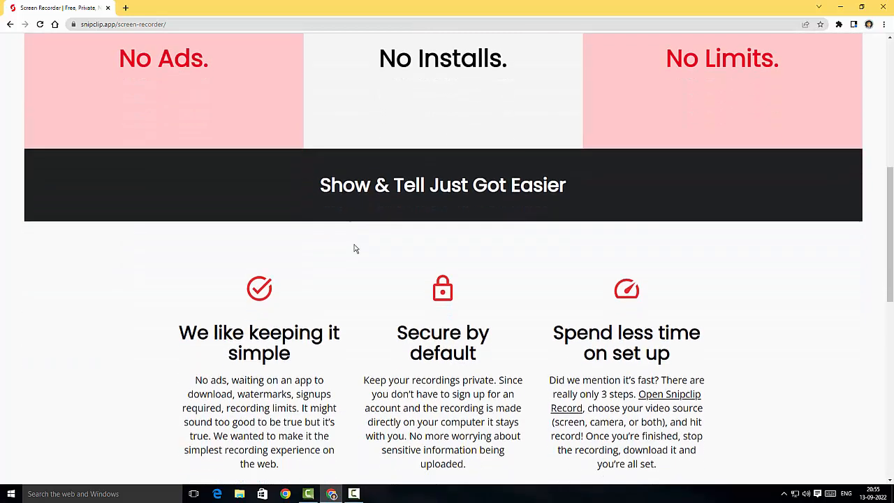
scroll(down, 3)
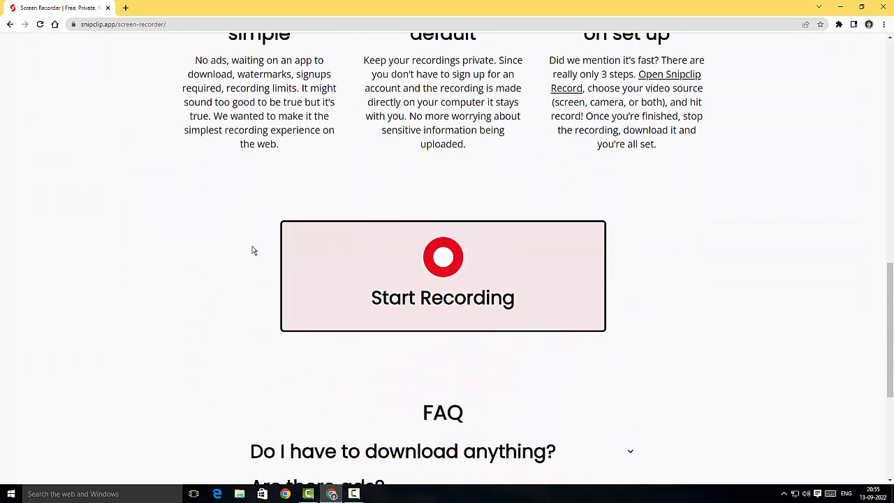
scroll(down, 3)
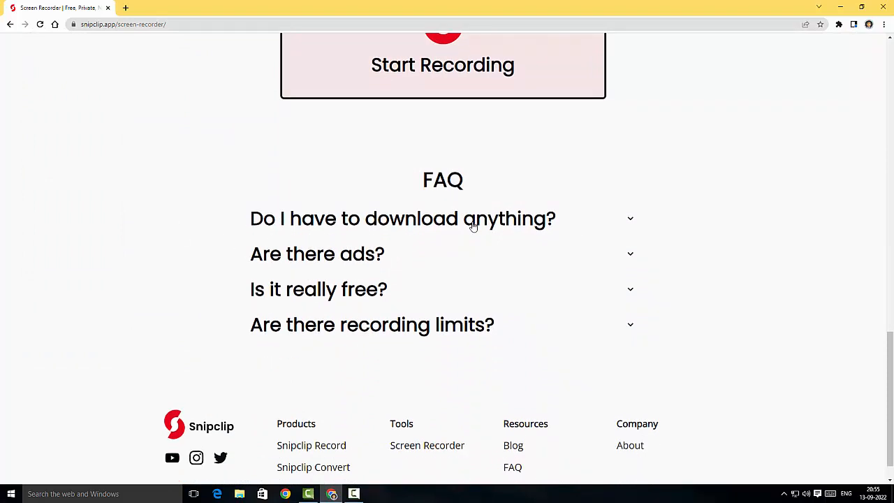
mouse_move(612, 223)
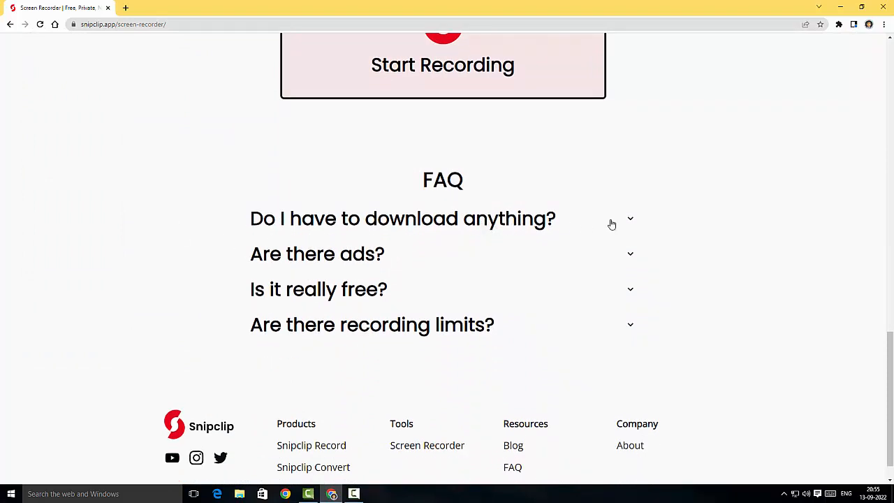
Expand the FAQ answers on downloads, ads, cost and recording limits
click(402, 218)
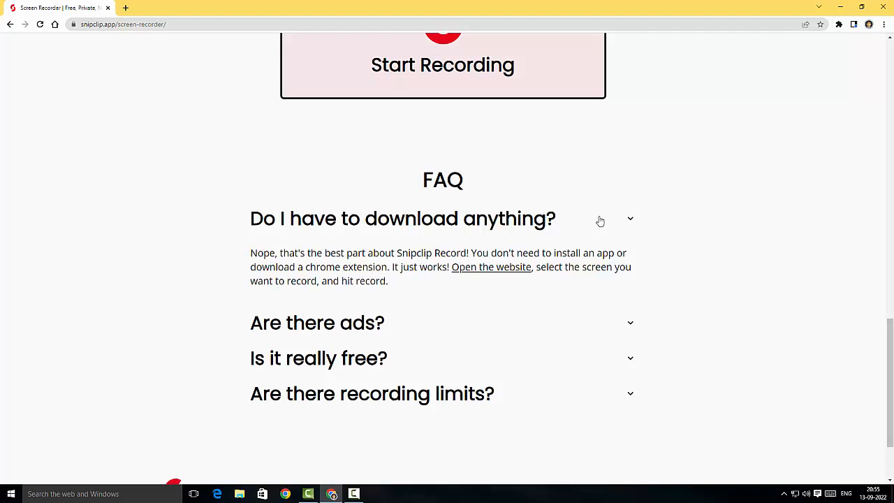
click(628, 218)
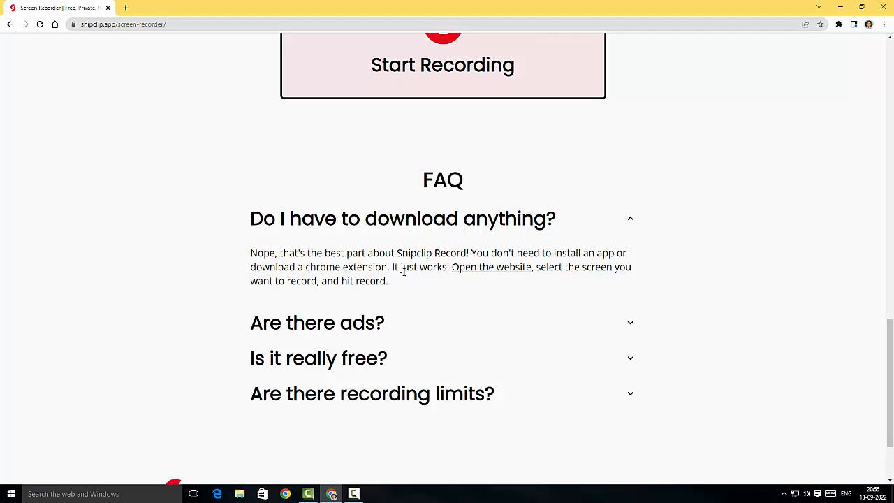
mouse_move(481, 282)
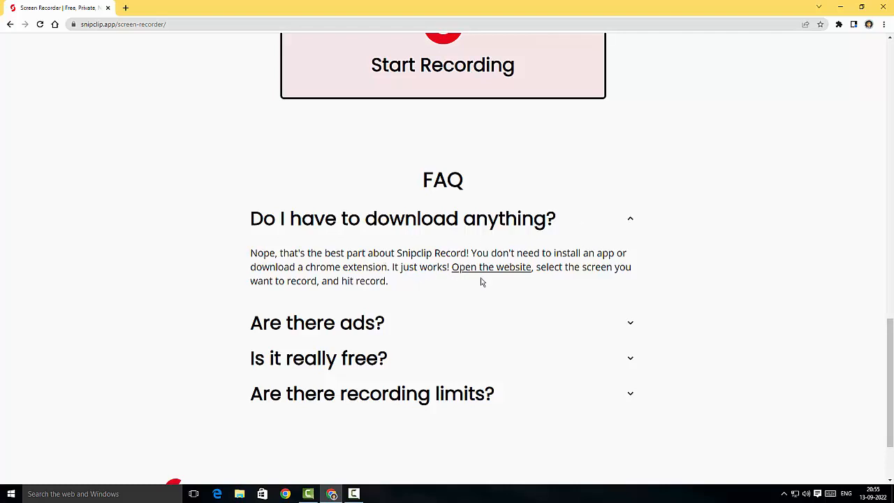
mouse_move(472, 282)
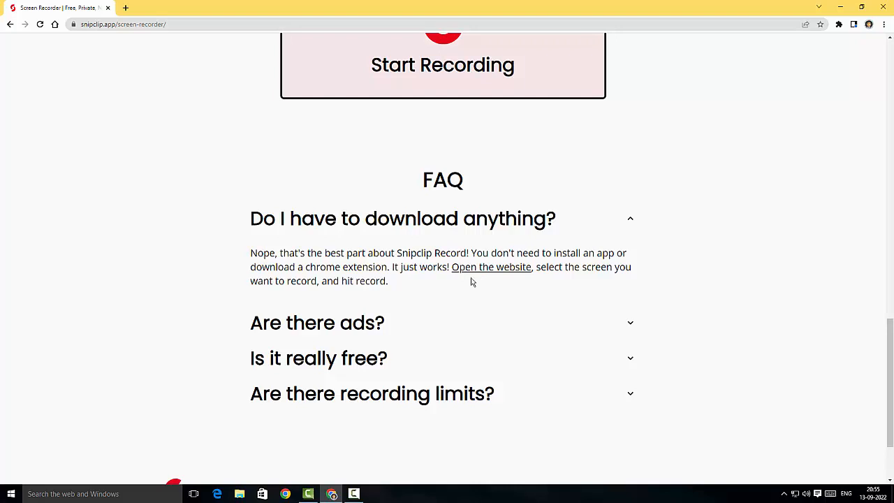
mouse_move(436, 292)
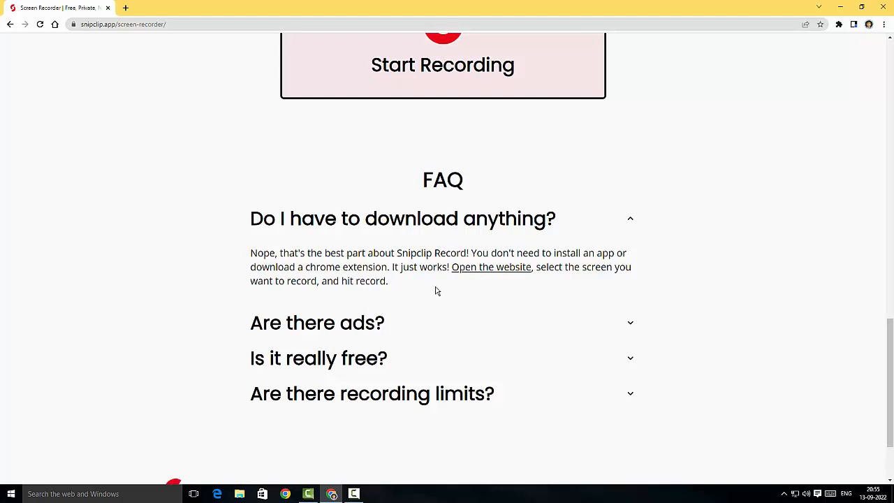
click(317, 323)
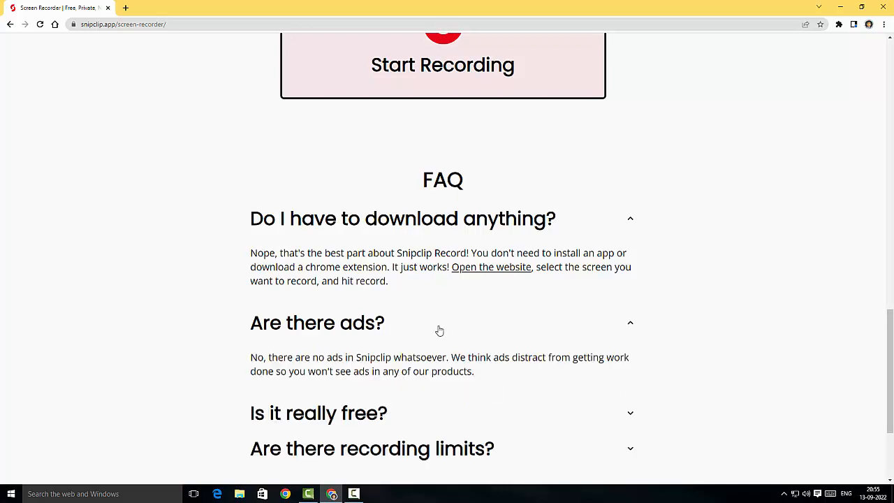
scroll(down, 3)
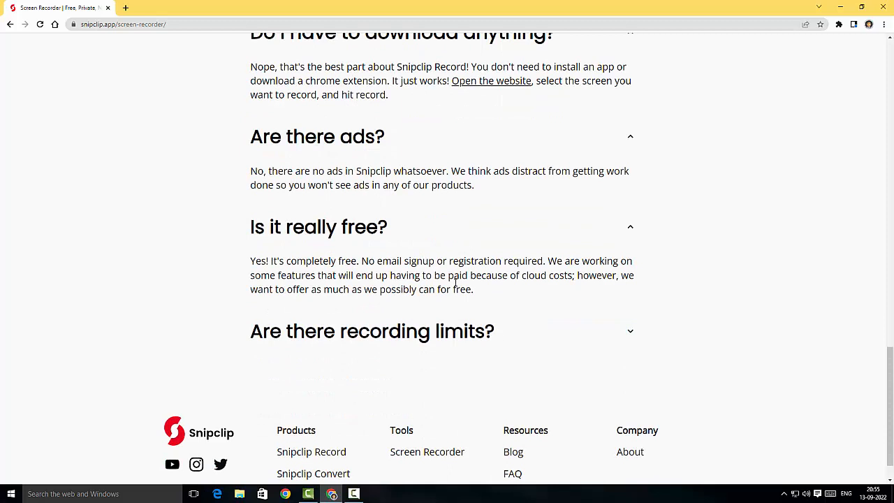
mouse_move(471, 301)
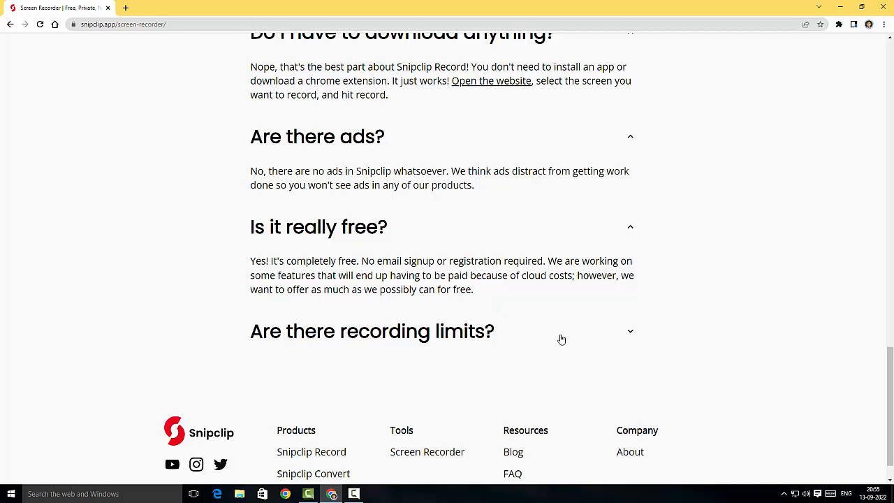
click(371, 331)
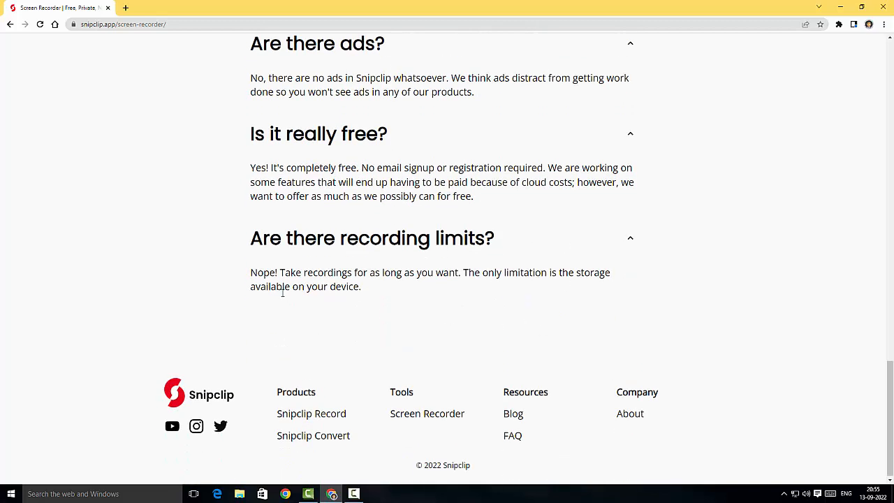
mouse_move(402, 309)
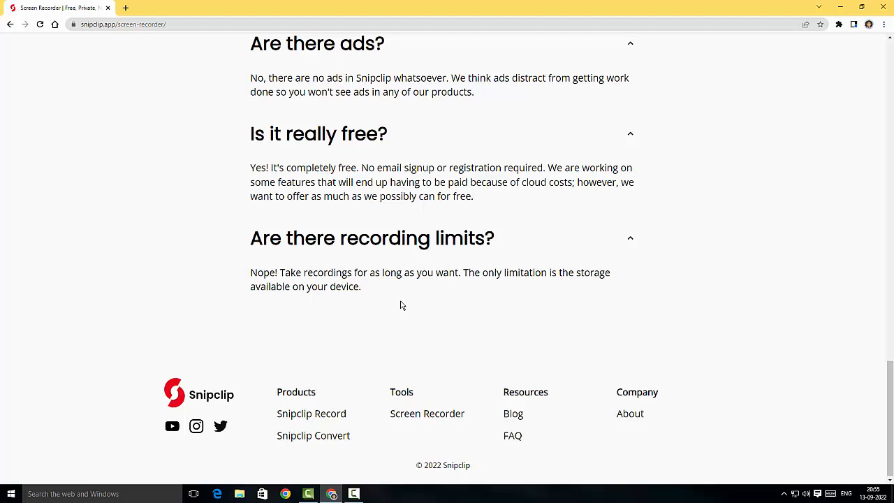
mouse_move(403, 310)
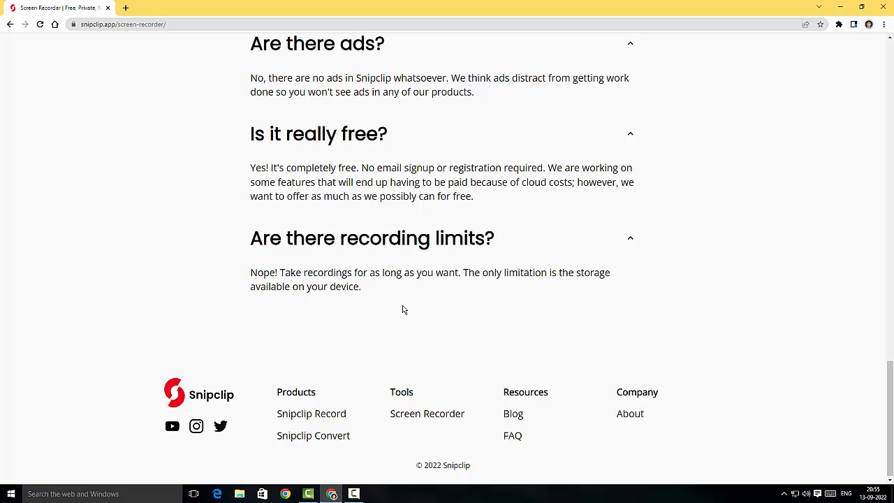
mouse_move(419, 307)
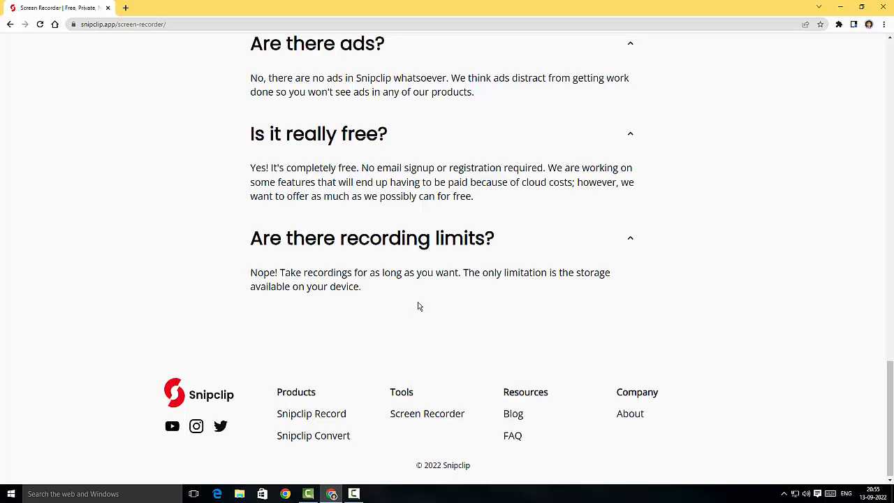
Scroll through the FAQ to the footer and open Snipclip Convert under Products
scroll(up, 3)
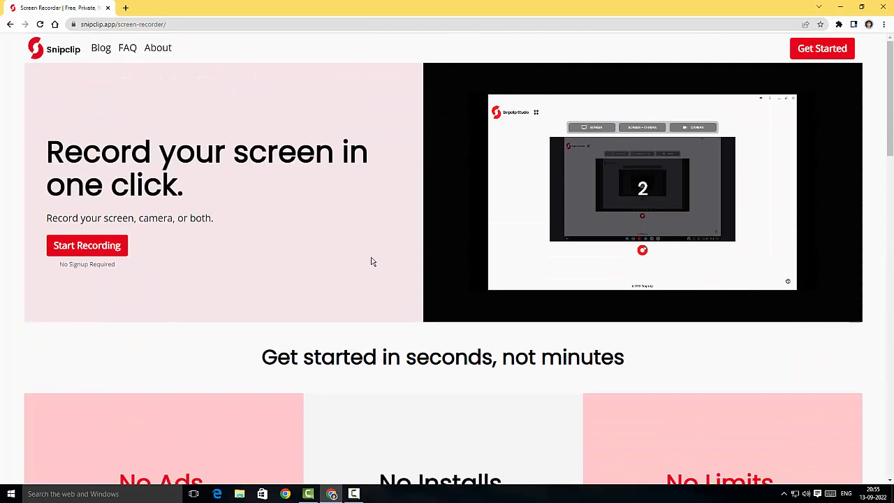
scroll(down, 3)
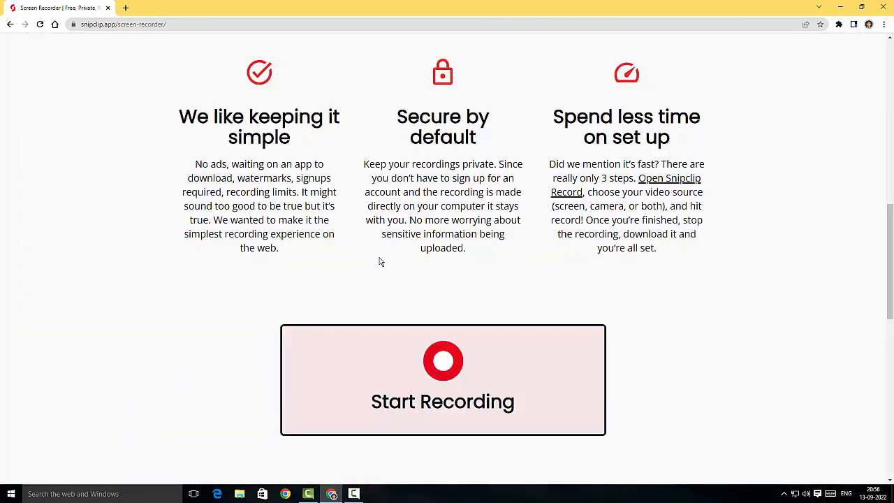
scroll(down, 3)
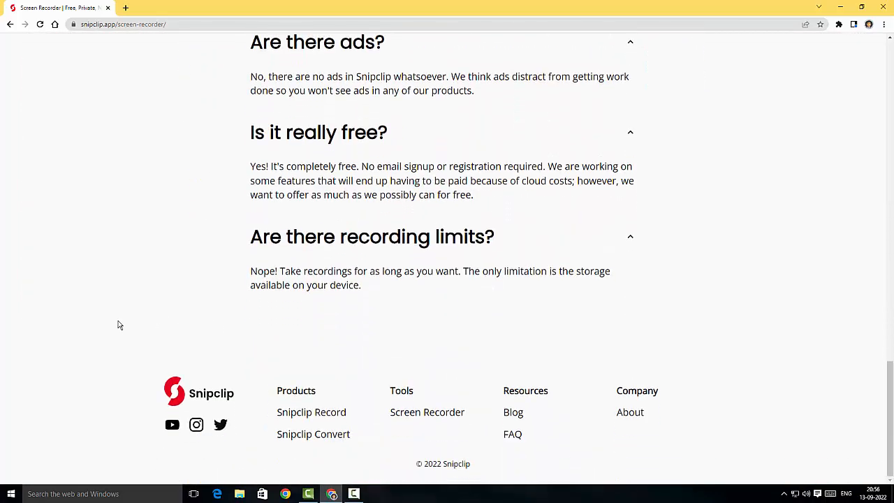
mouse_move(349, 310)
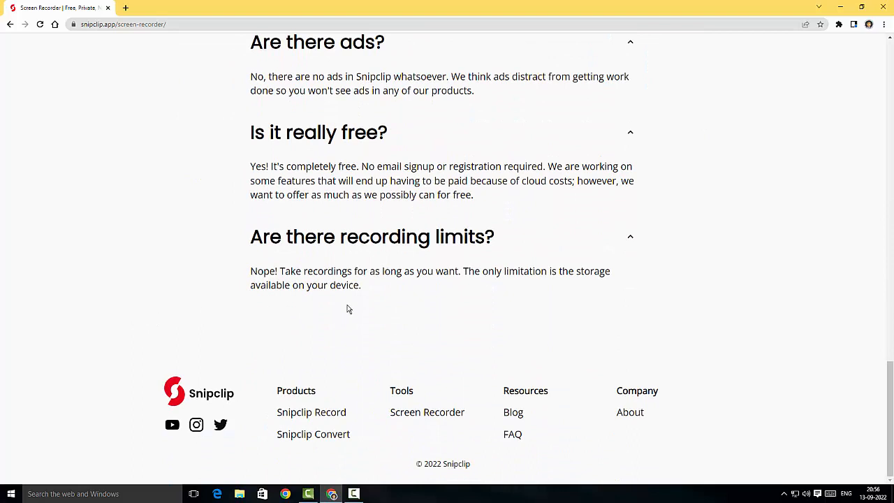
mouse_move(343, 312)
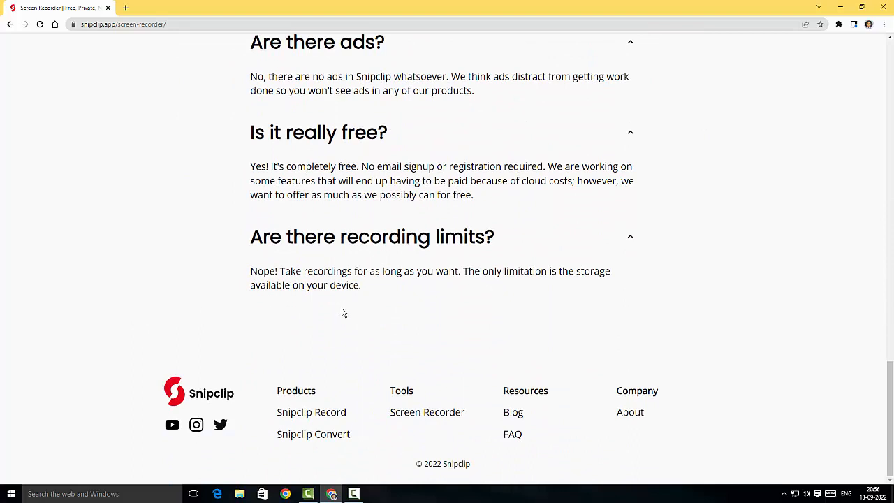
mouse_move(339, 311)
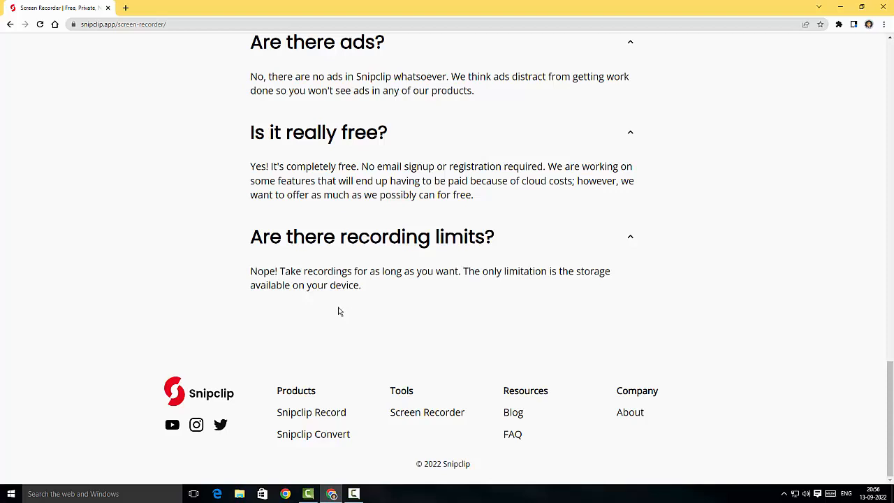
mouse_move(253, 380)
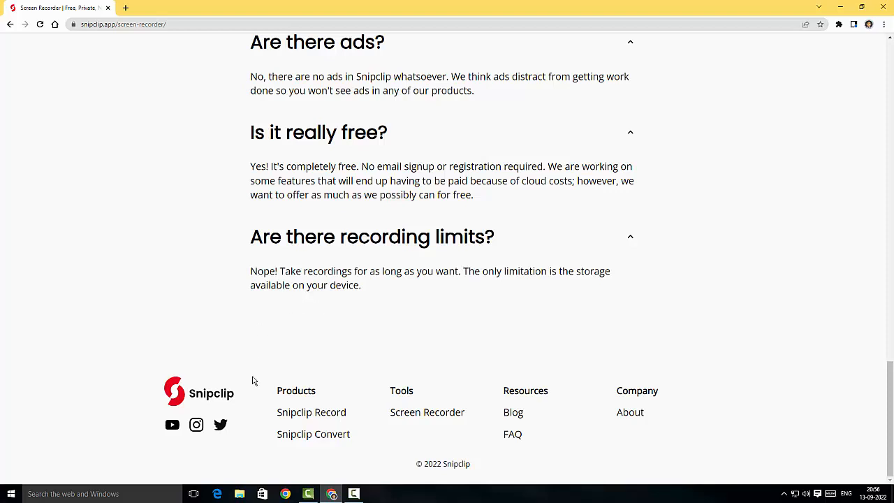
mouse_move(341, 419)
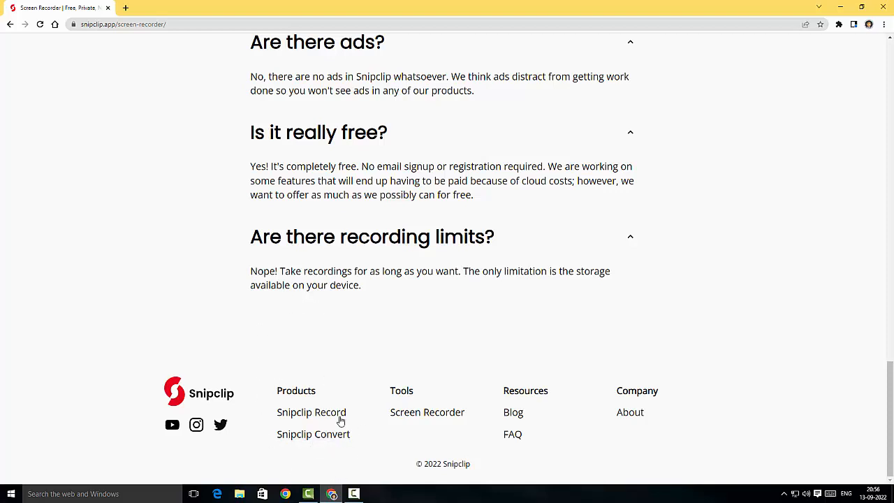
mouse_move(313, 433)
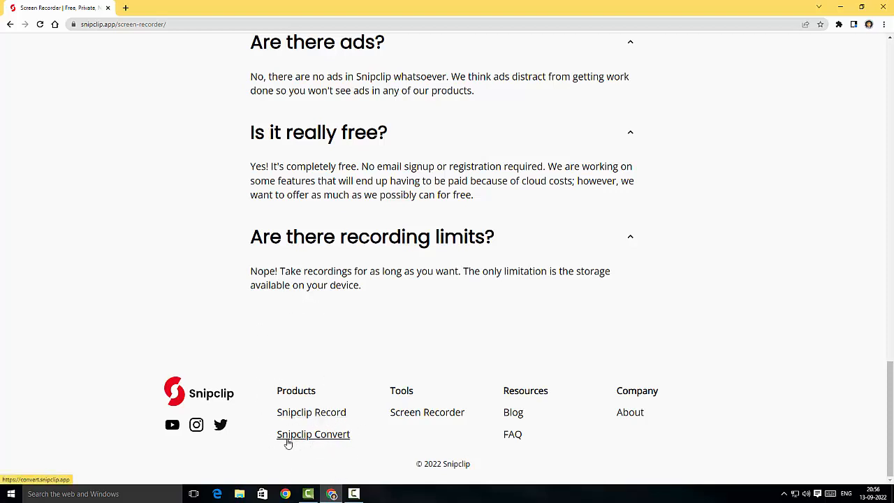
mouse_move(288, 416)
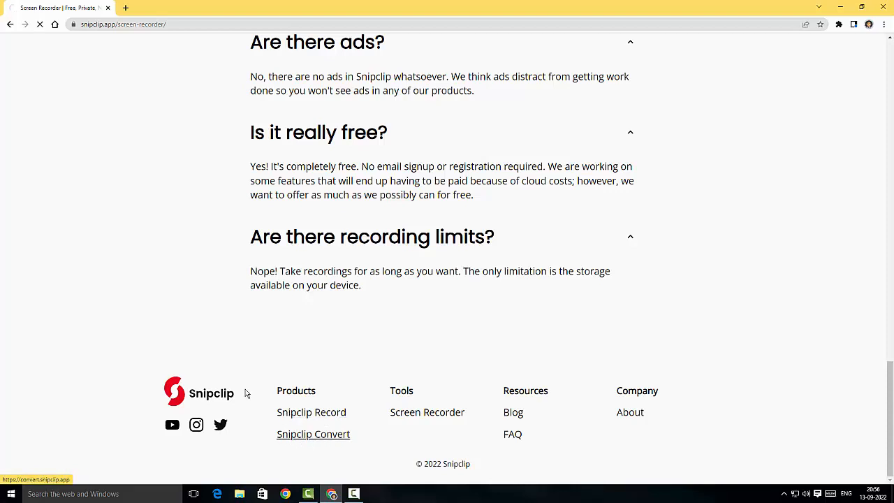
click(313, 433)
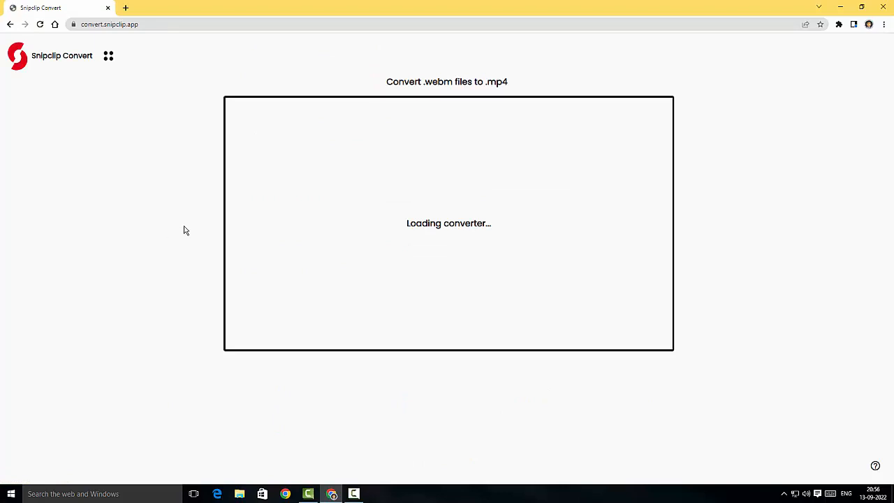
mouse_move(430, 73)
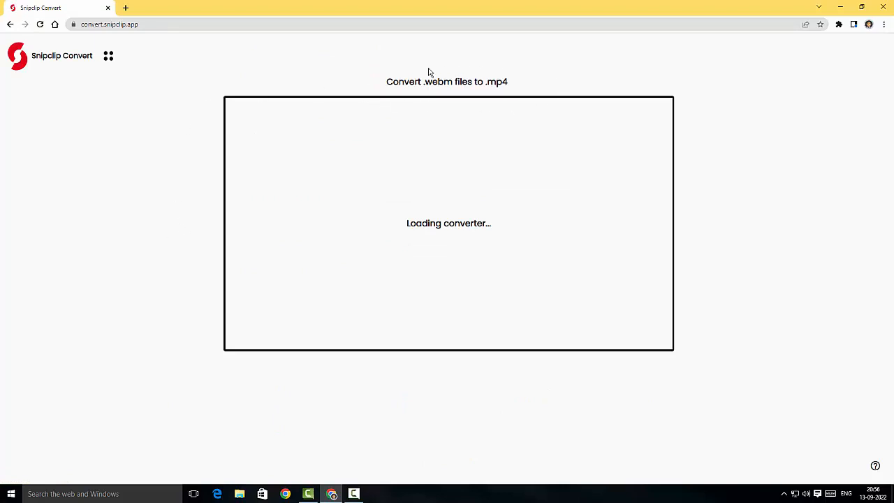
mouse_move(374, 85)
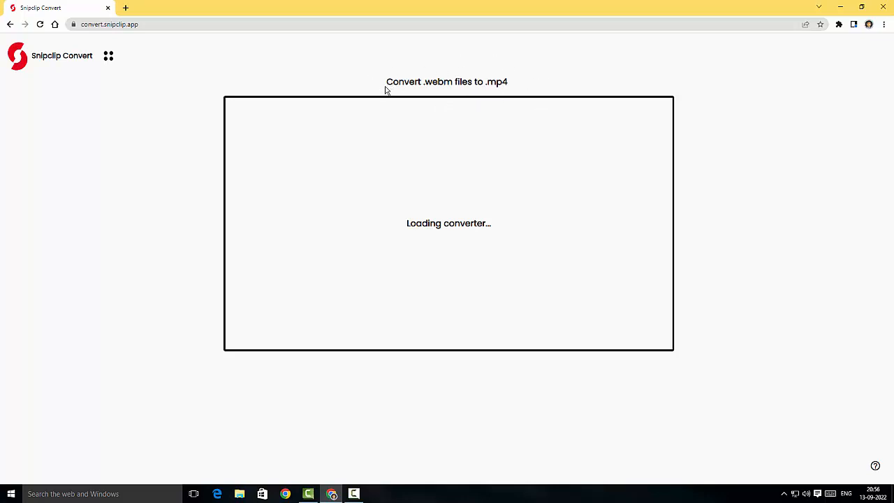
mouse_move(444, 192)
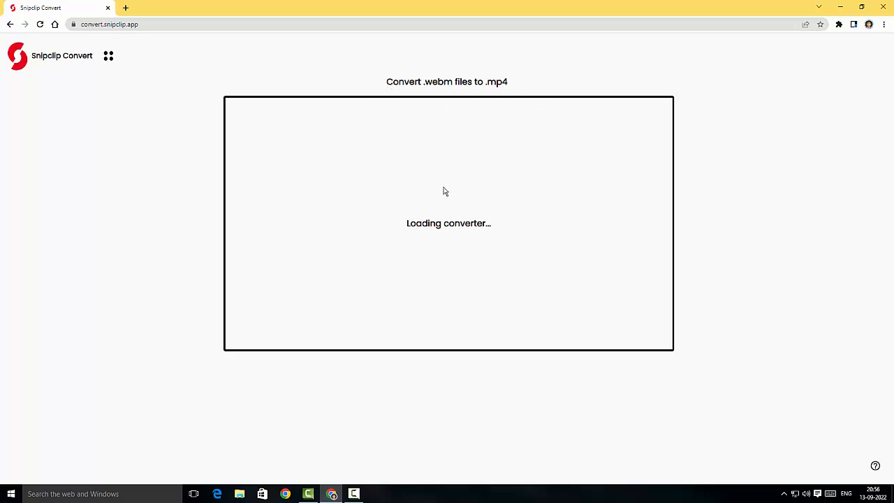
mouse_move(607, 303)
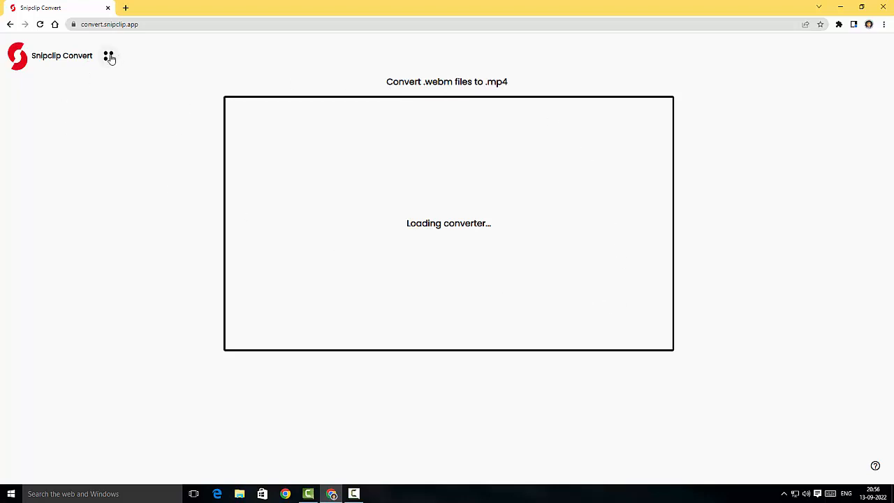
Once the webm-to-mp4 converter loads, bring up the Snipclip apps menu from the grid icon
click(109, 55)
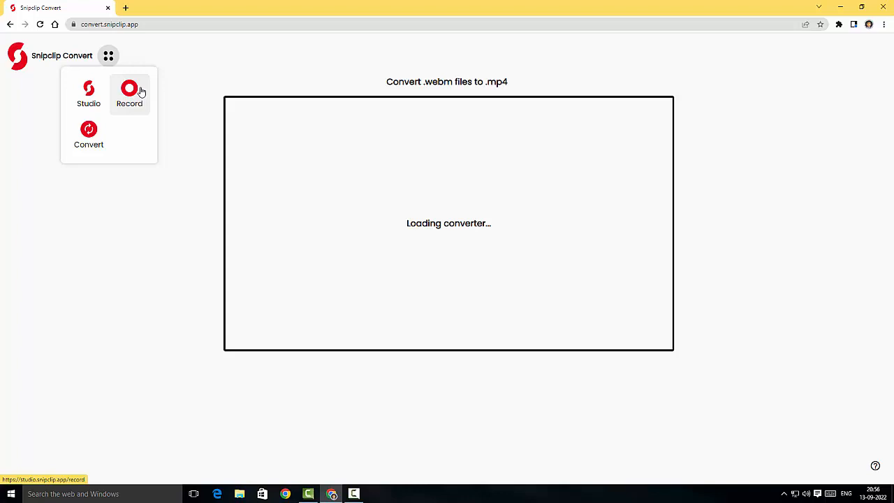
mouse_move(90, 92)
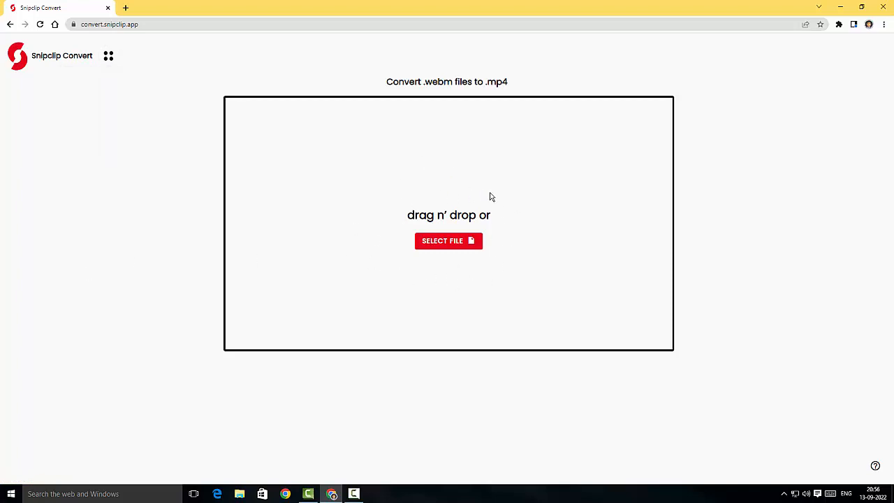
mouse_move(371, 215)
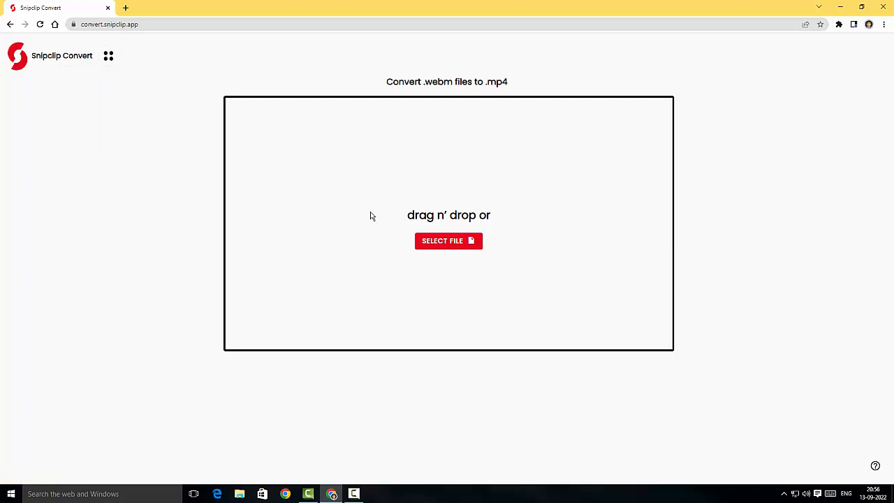
mouse_move(449, 240)
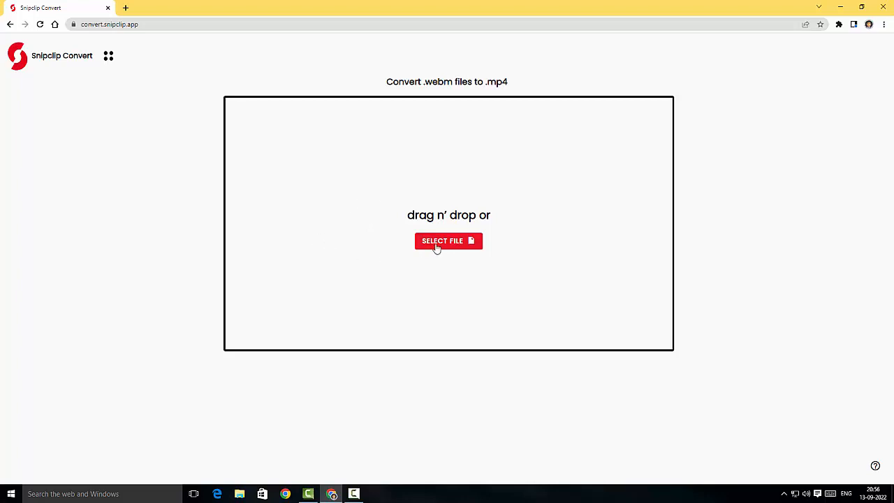
mouse_move(467, 137)
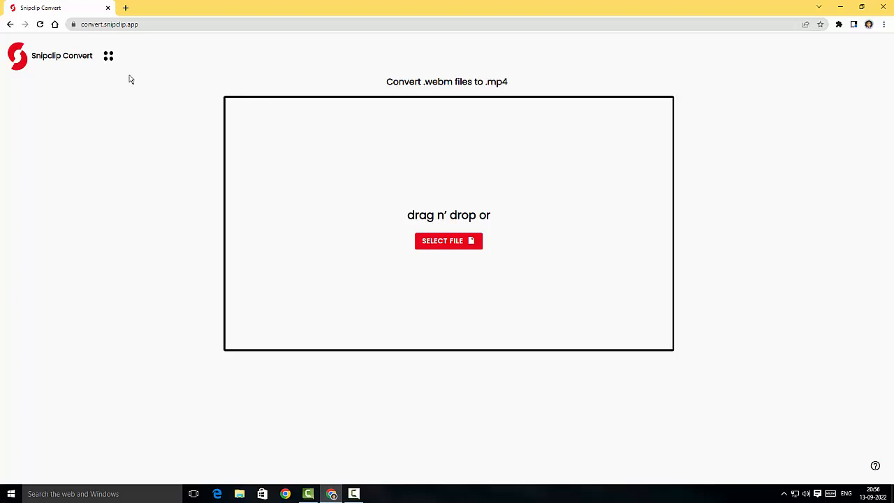
mouse_move(144, 63)
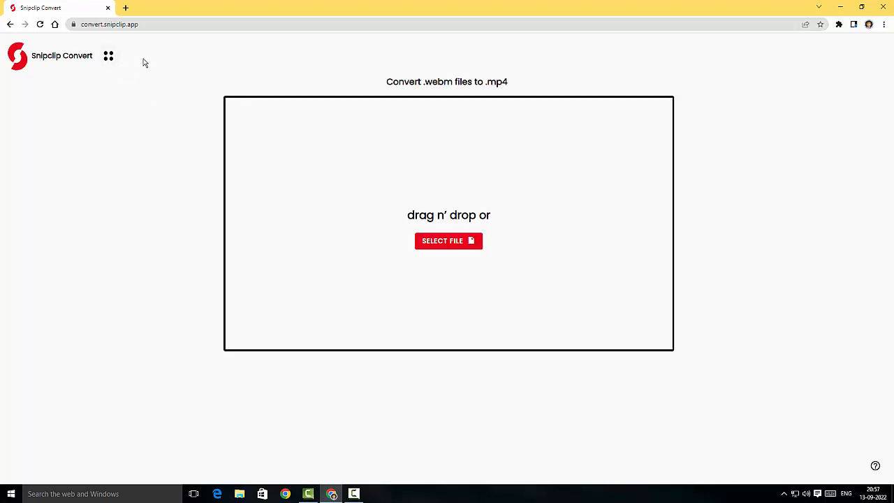
click(109, 56)
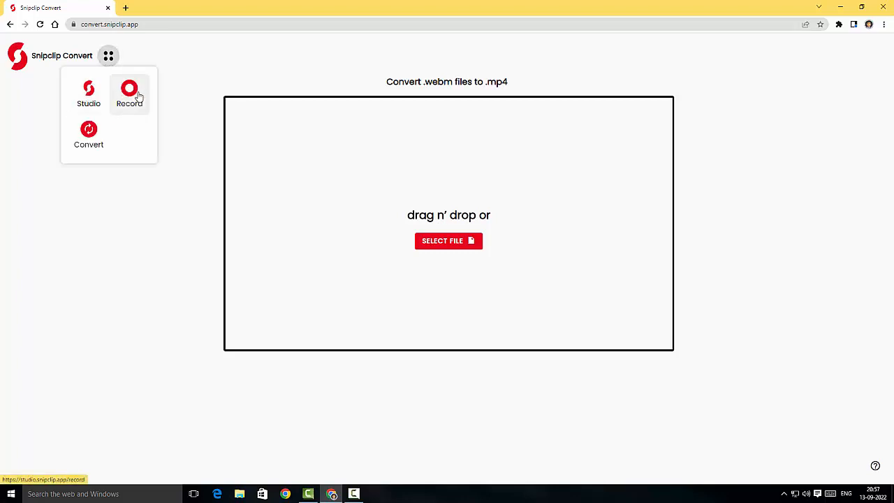
Choose Studio from the apps menu and open its Record tool
click(129, 95)
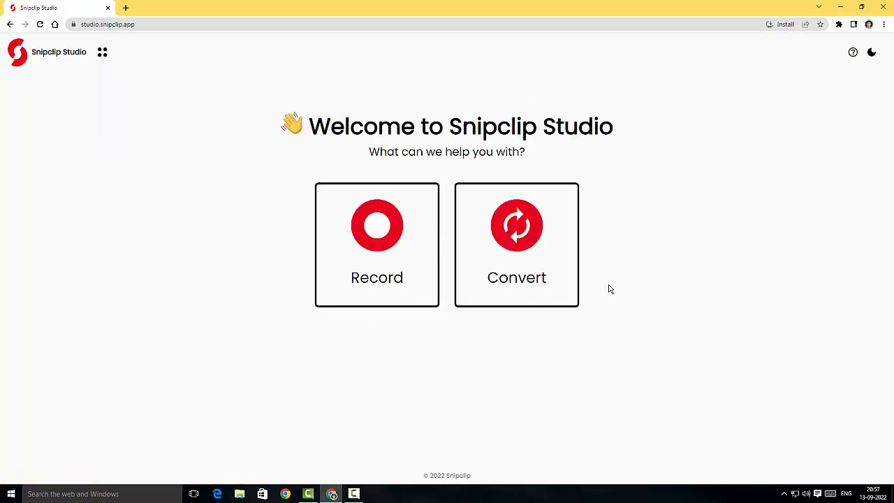
mouse_move(402, 271)
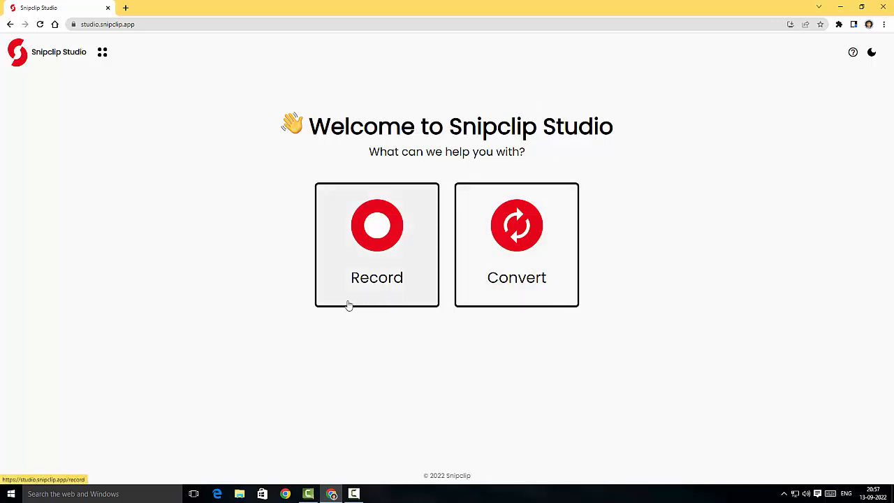
click(378, 244)
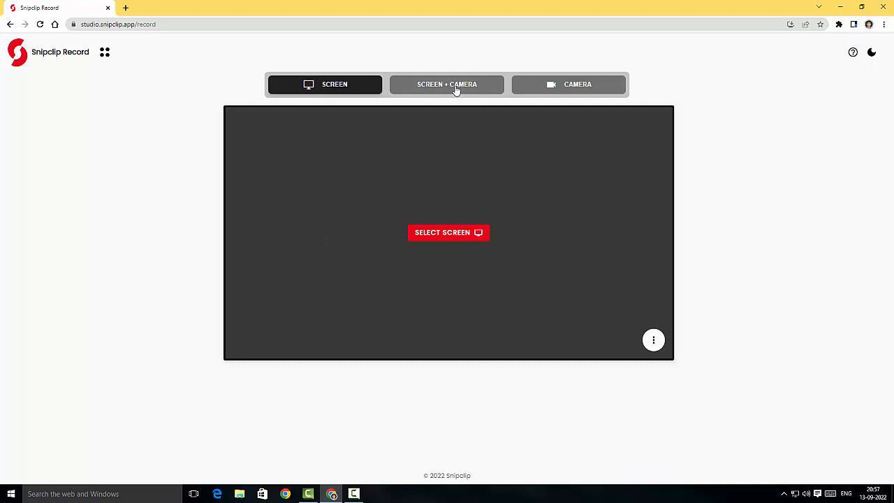
Allow the camera, share the Entire Screen and start a screen-plus-camera recording
click(447, 84)
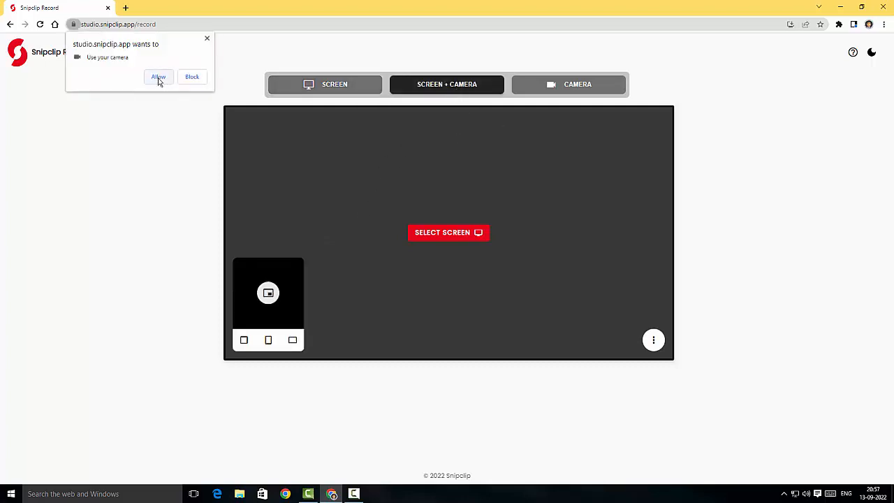
click(157, 77)
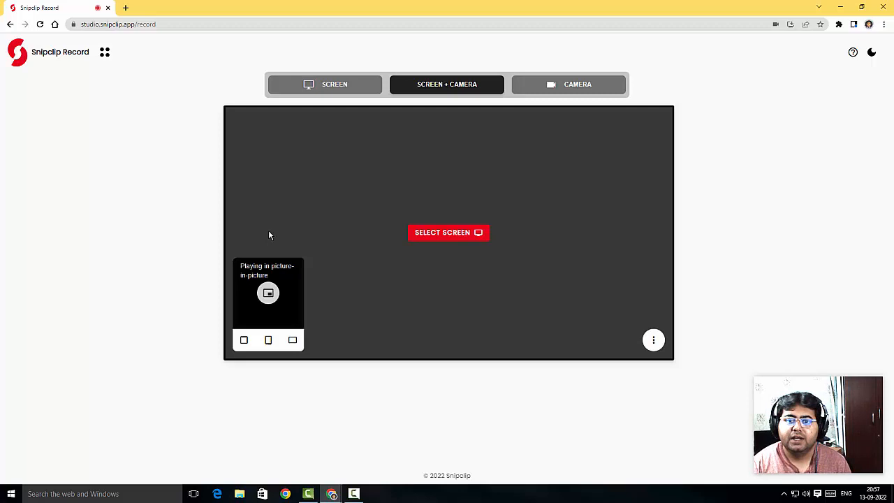
click(447, 232)
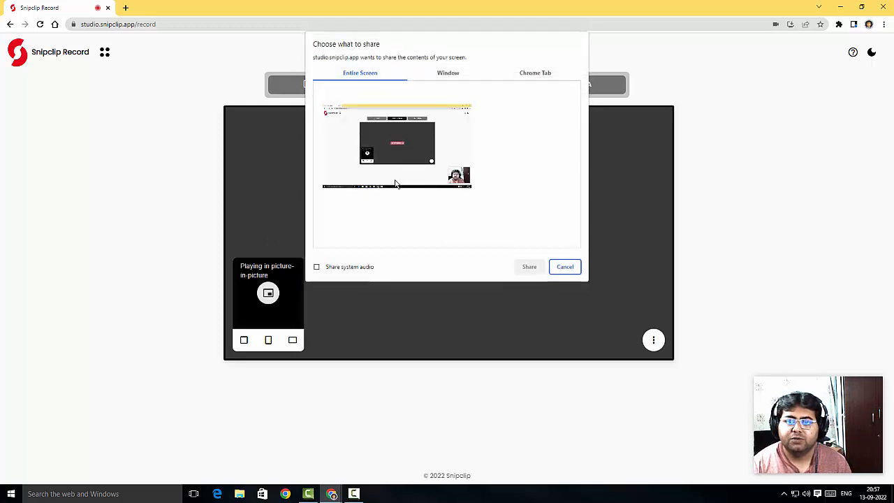
click(396, 144)
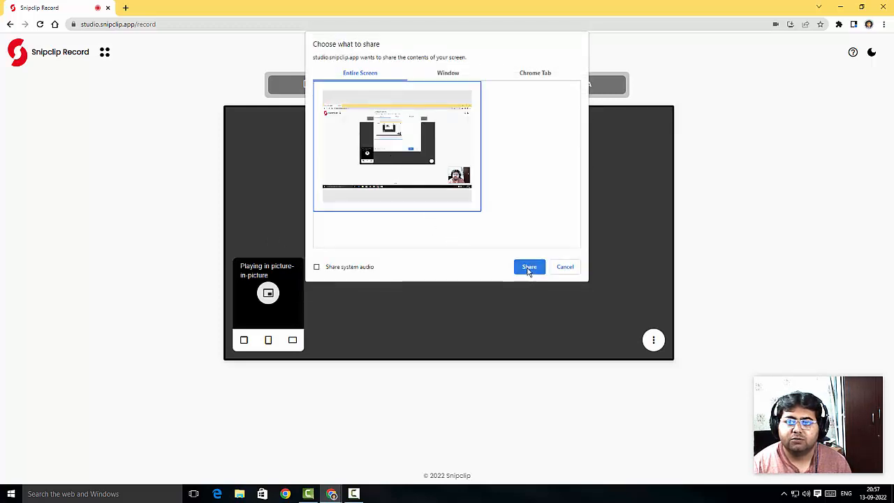
click(528, 266)
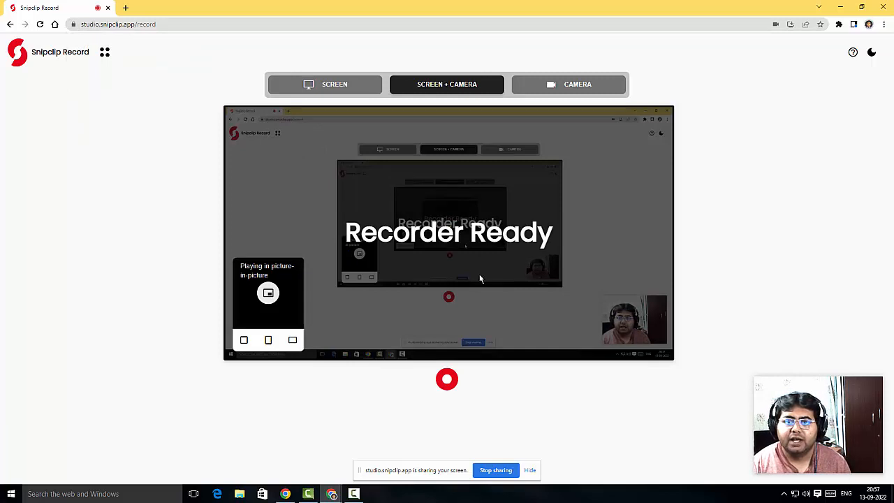
mouse_move(321, 258)
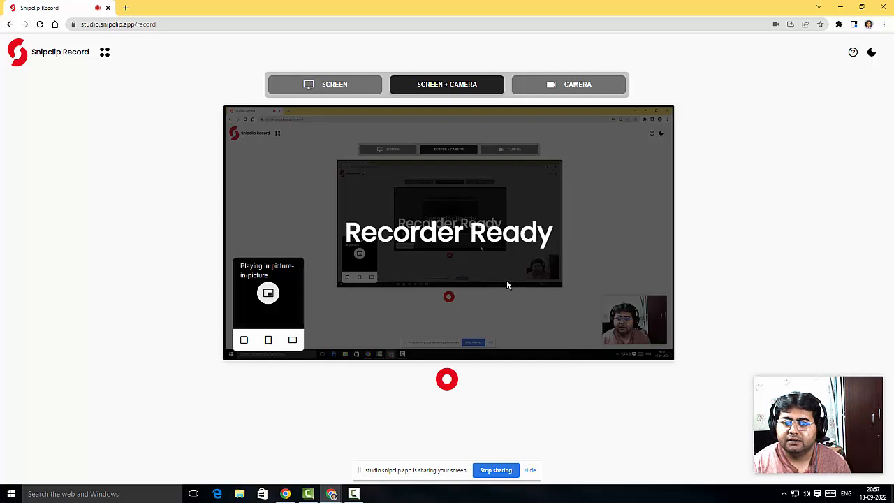
mouse_move(402, 391)
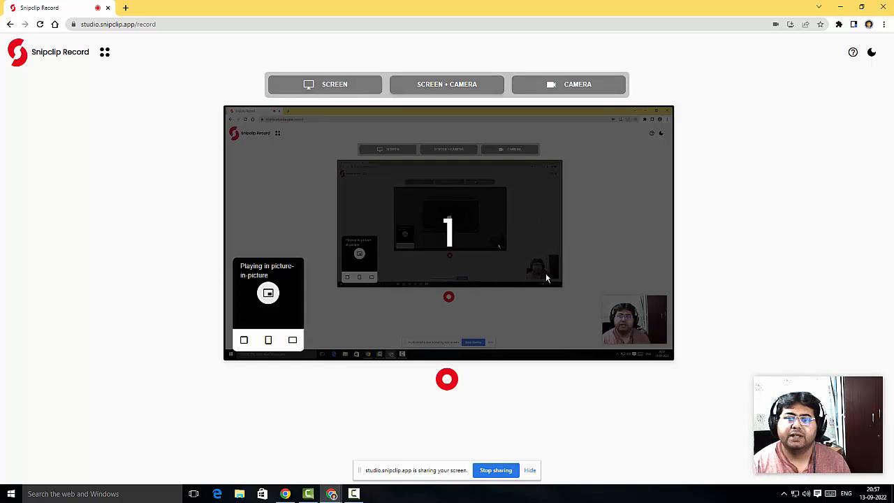
click(447, 378)
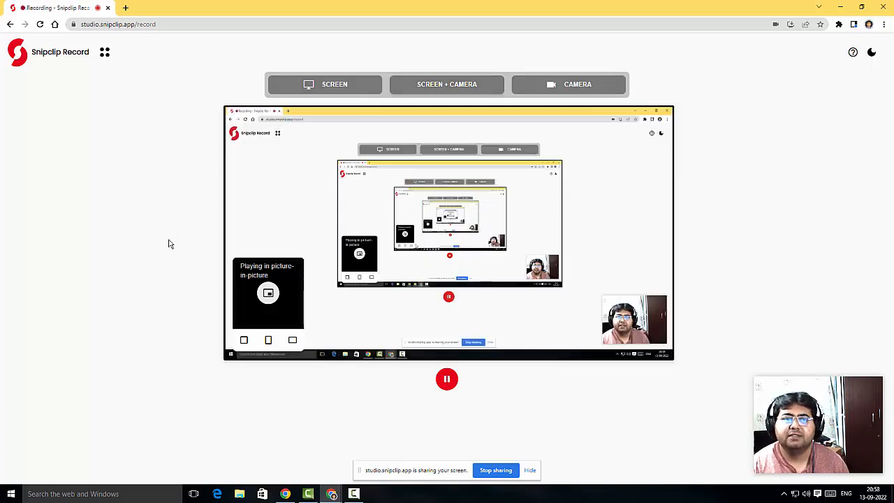
mouse_move(54, 155)
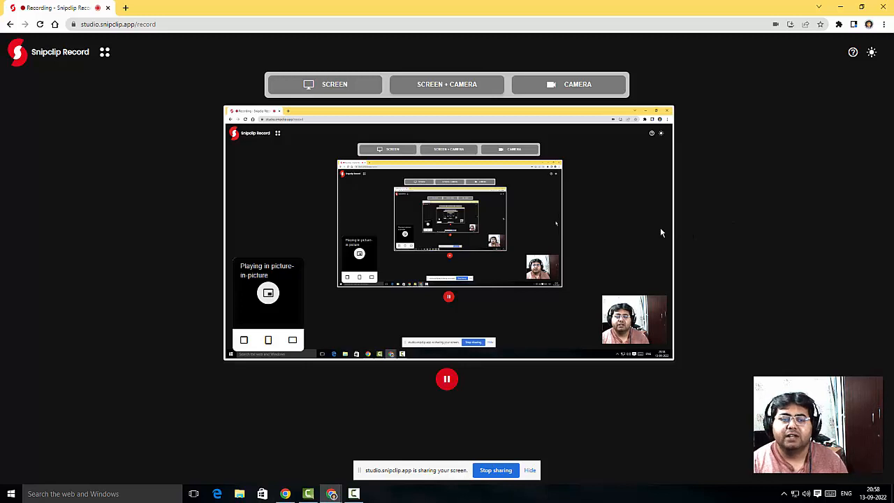
Pause the running recording after letting it capture for a while
click(446, 380)
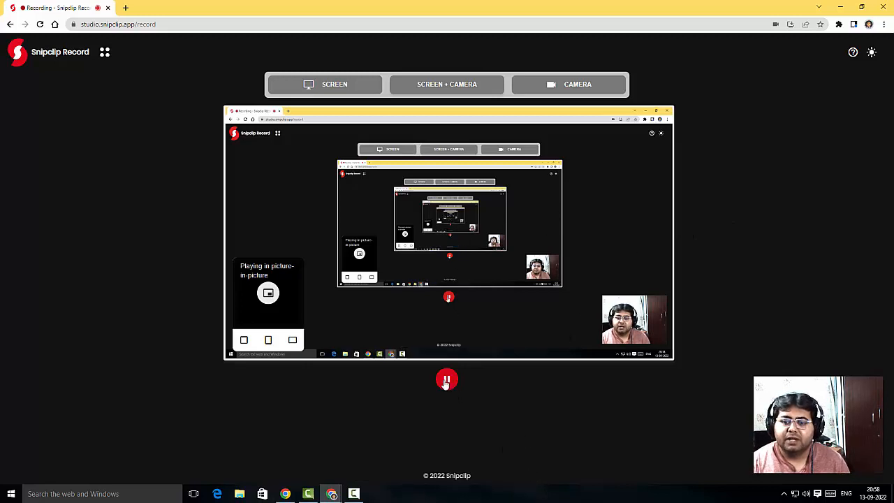
click(447, 380)
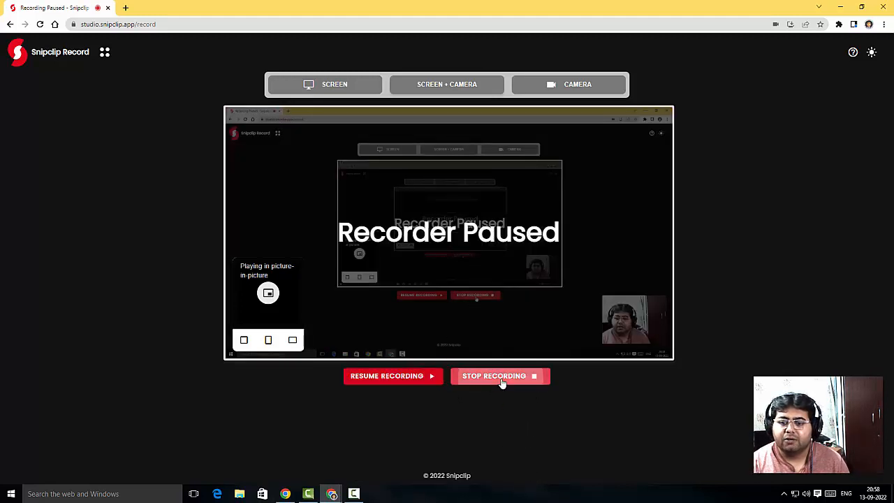
Stop the recording and play back the captured clip in the preview player
click(494, 375)
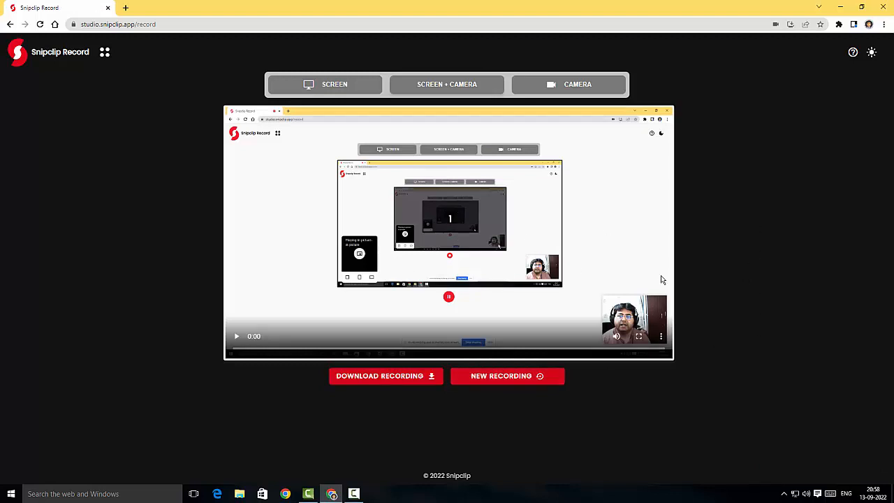
click(237, 335)
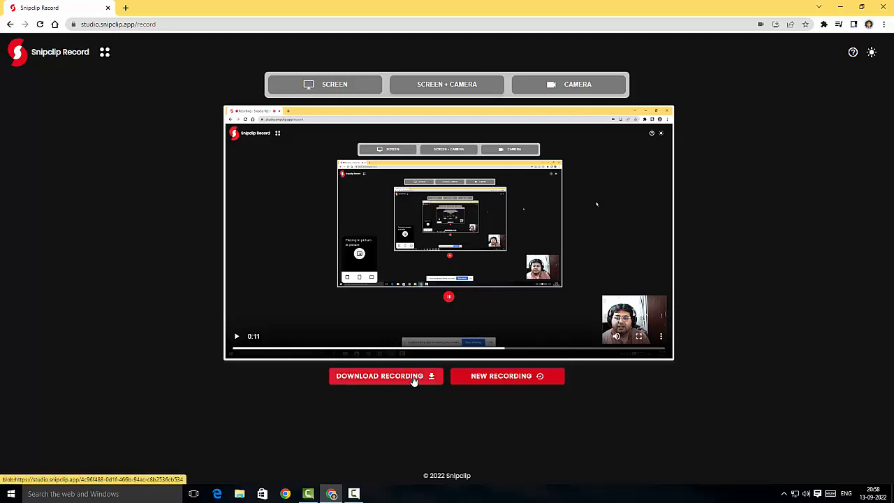
Download the recording as a WebM file to Downloads and bring up the apps menu
click(380, 375)
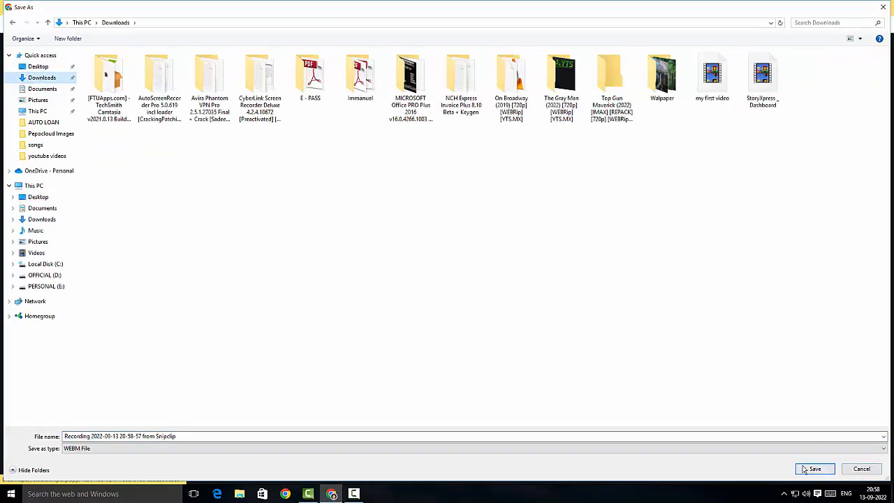
click(813, 469)
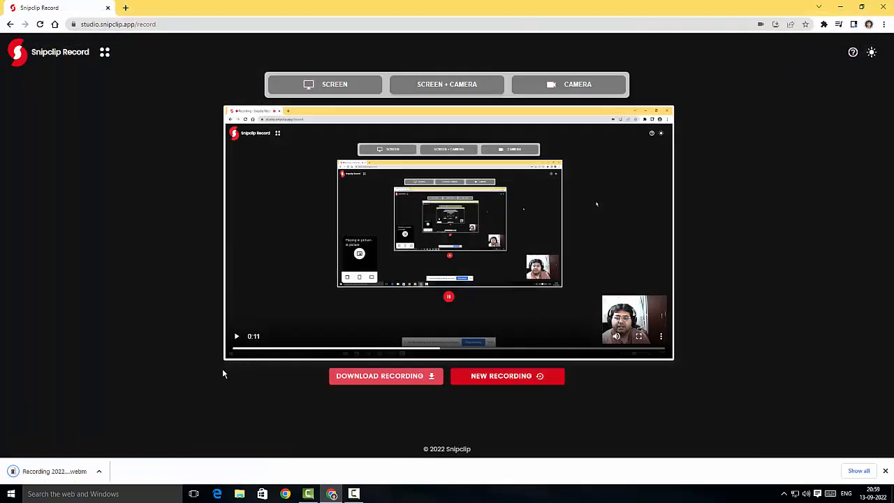
mouse_move(818, 199)
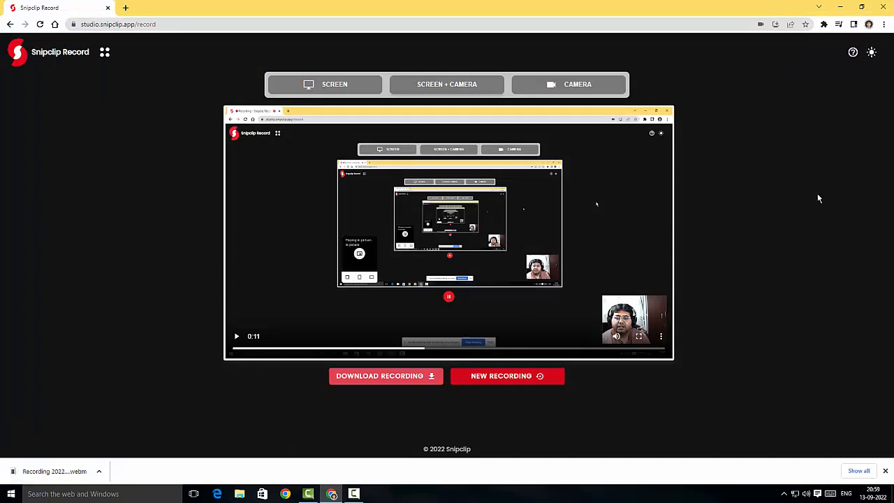
click(105, 52)
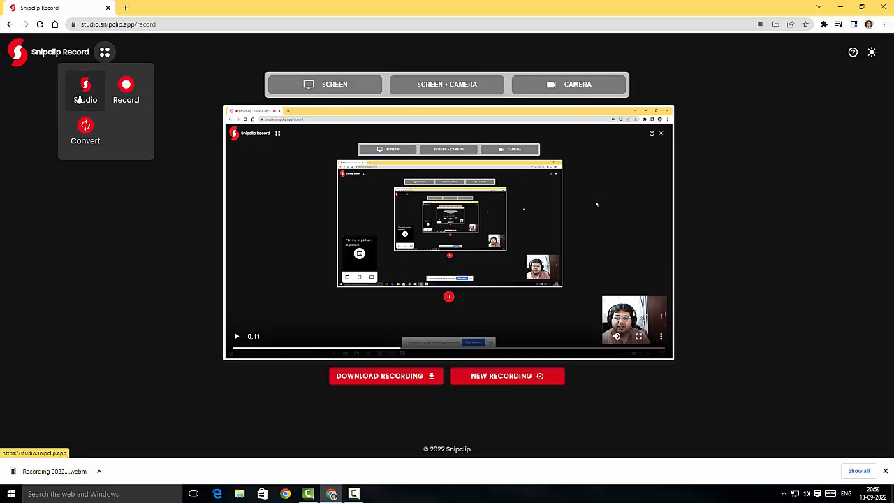
Choose Studio from the apps menu to reach the Record and Convert welcome page
click(85, 91)
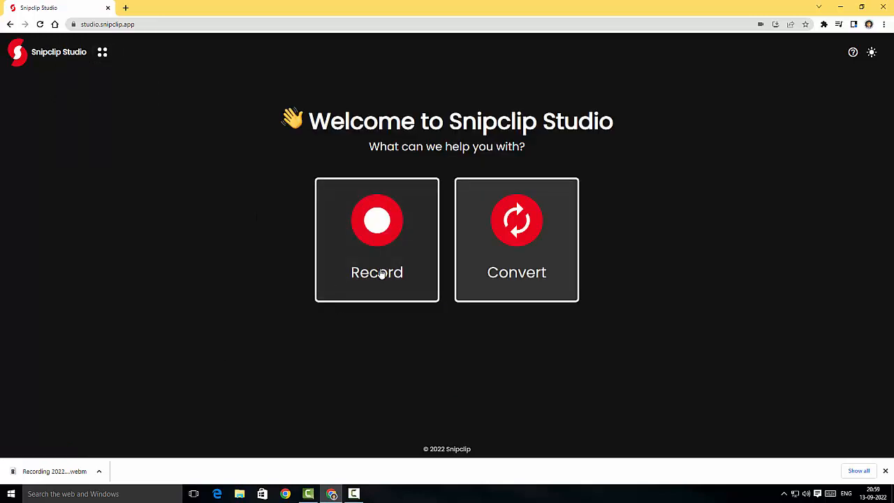
mouse_move(837, 400)
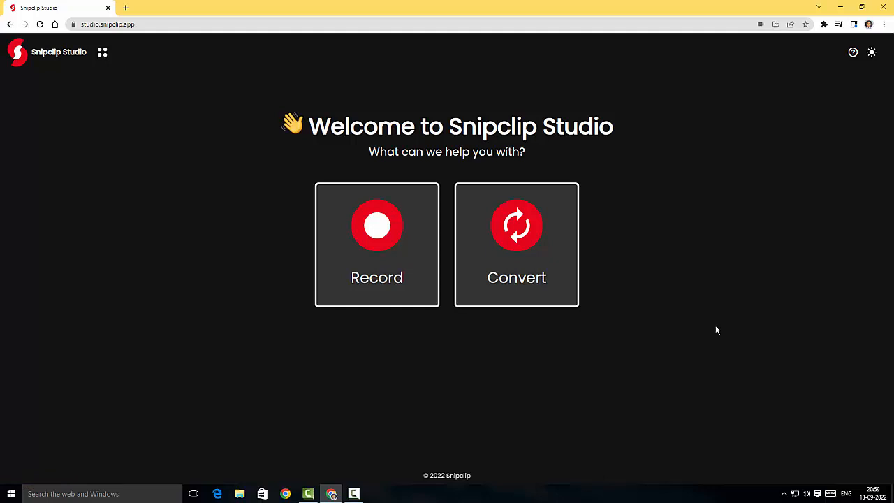
mouse_move(695, 330)
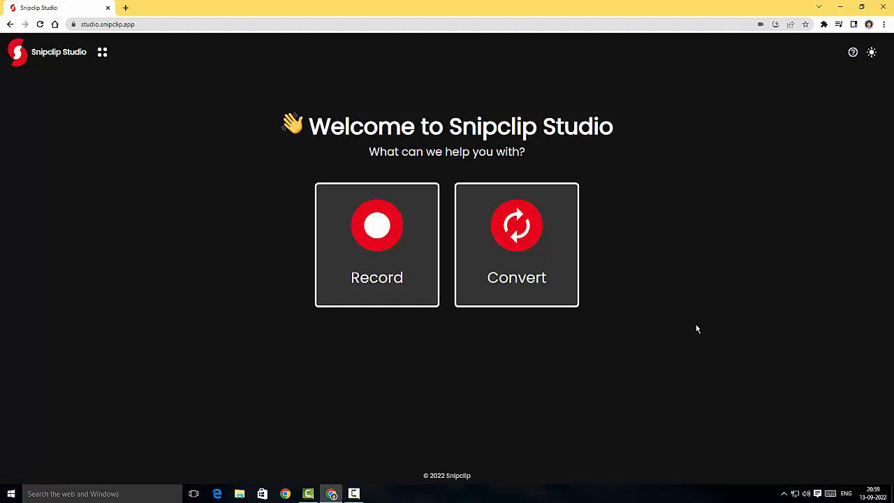
mouse_move(675, 330)
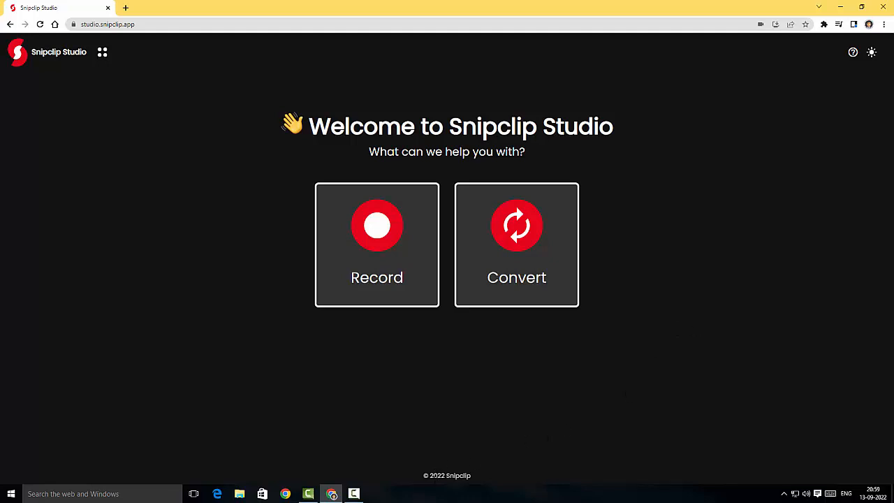
mouse_move(3, 138)
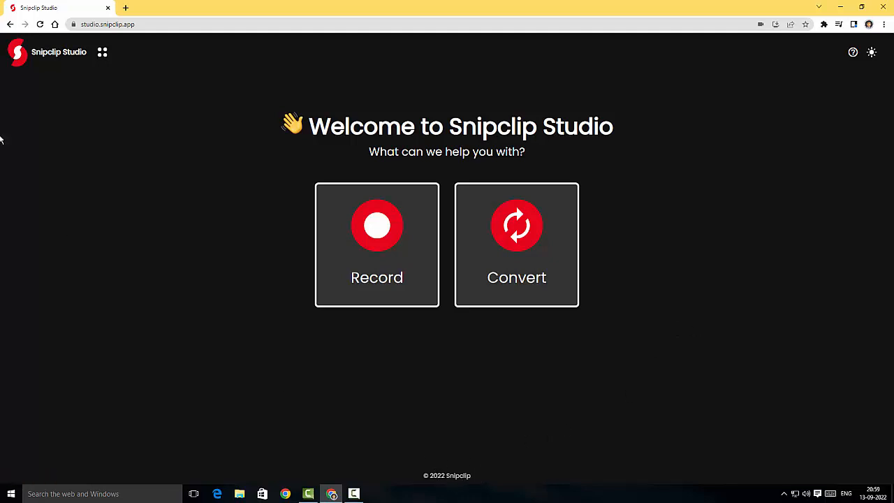
mouse_move(104, 159)
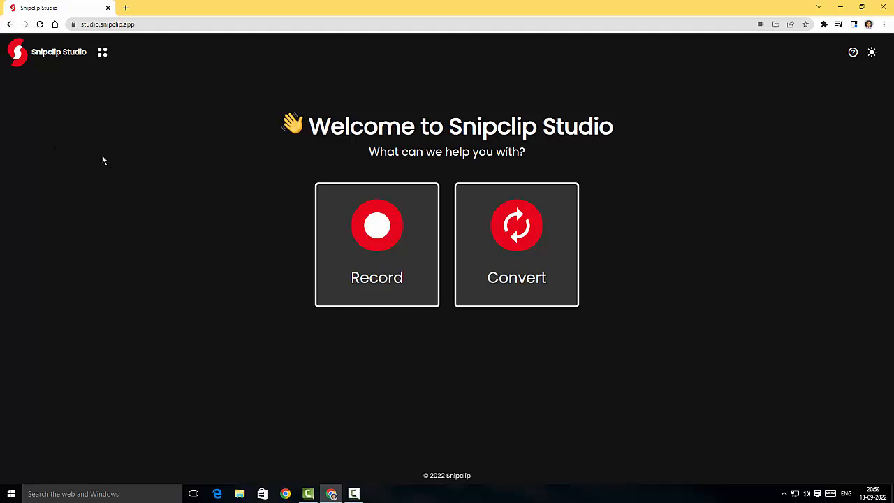
mouse_move(106, 160)
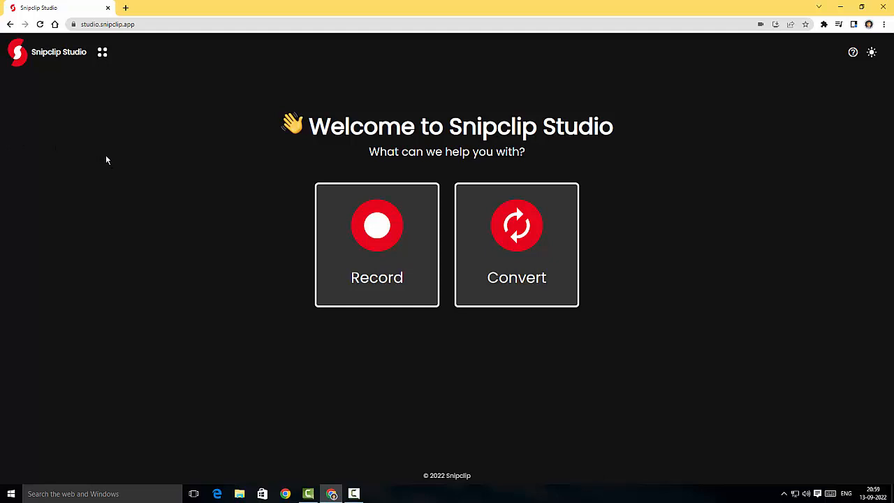
mouse_move(130, 159)
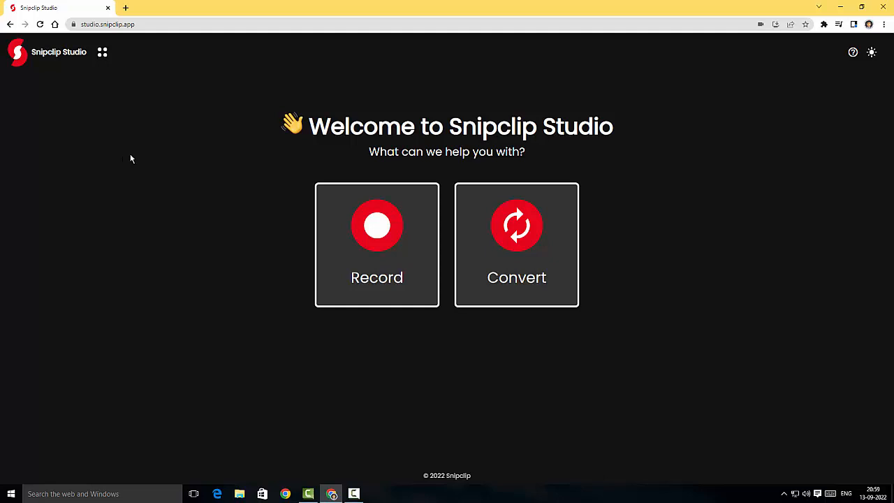
mouse_move(80, 80)
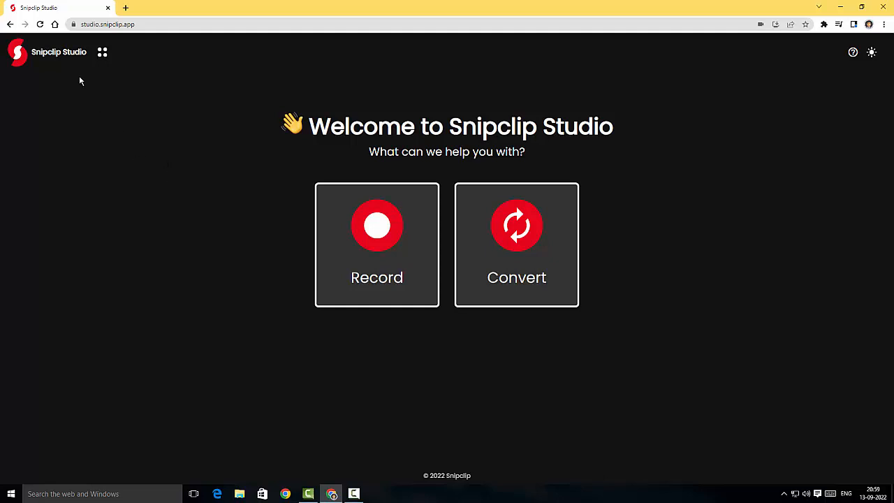
mouse_move(123, 137)
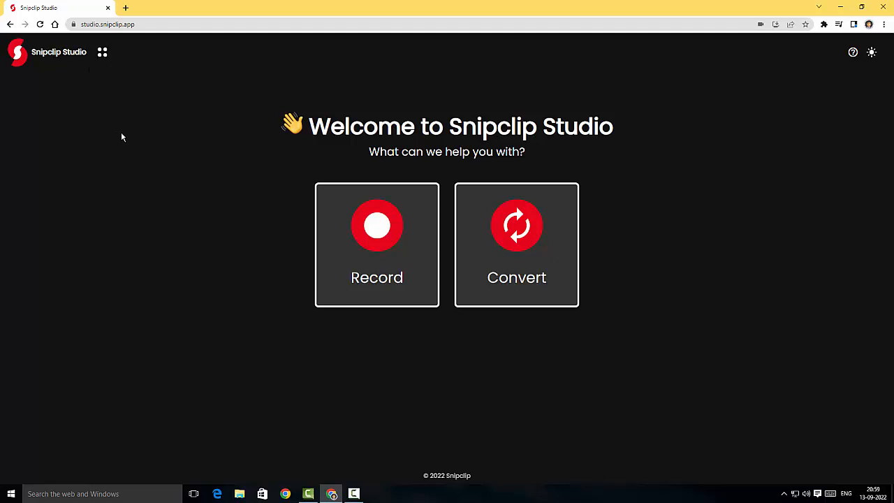
mouse_move(162, 142)
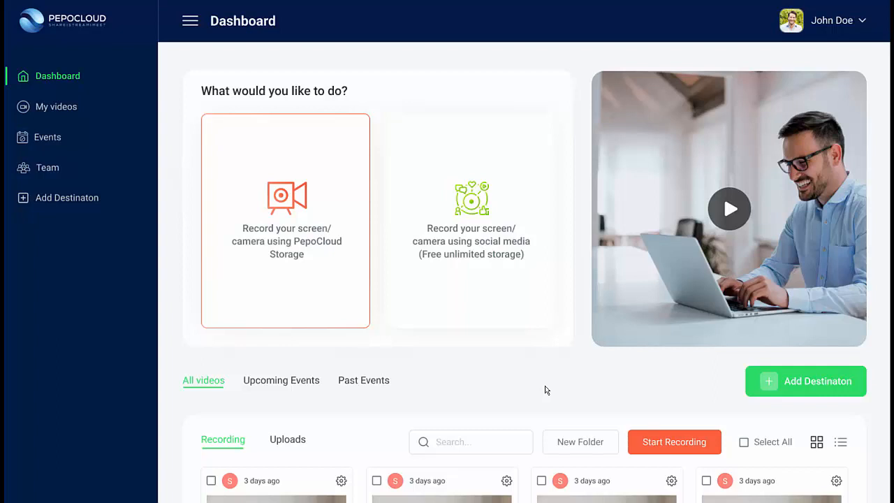
Review the PepoCloud dashboard, bring up snipclip.app in a new tab and go to About Us
click(285, 221)
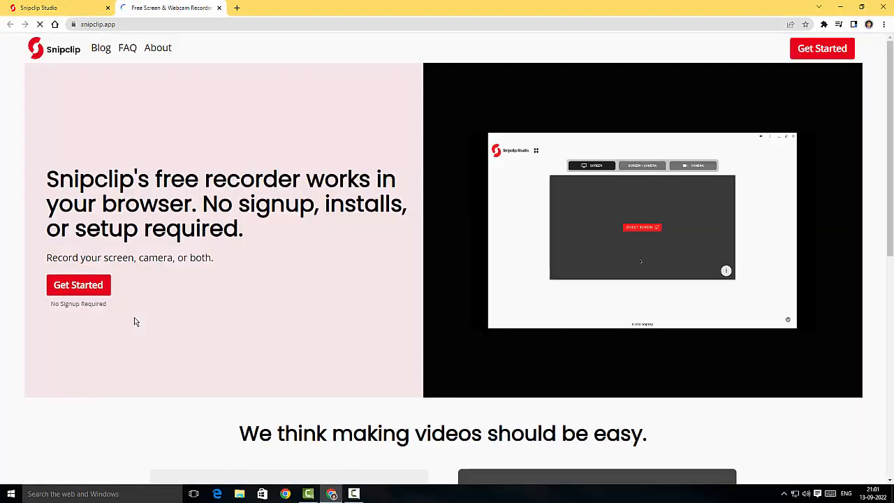
click(641, 227)
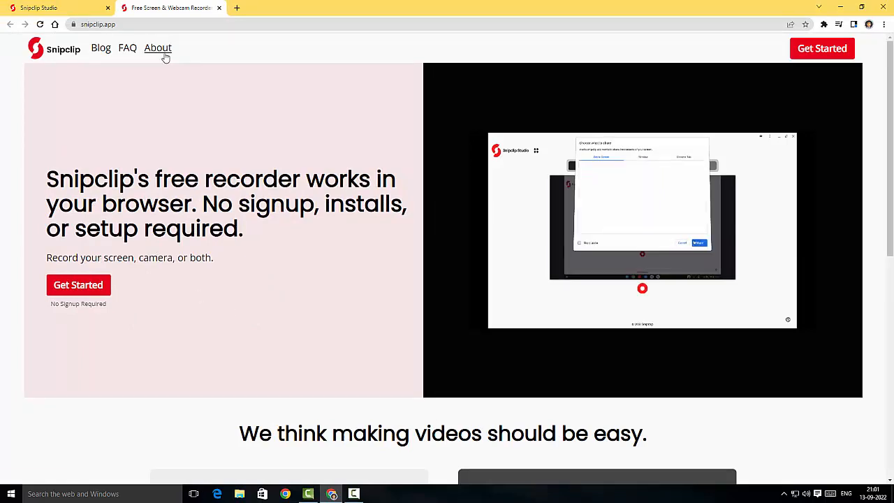
click(156, 48)
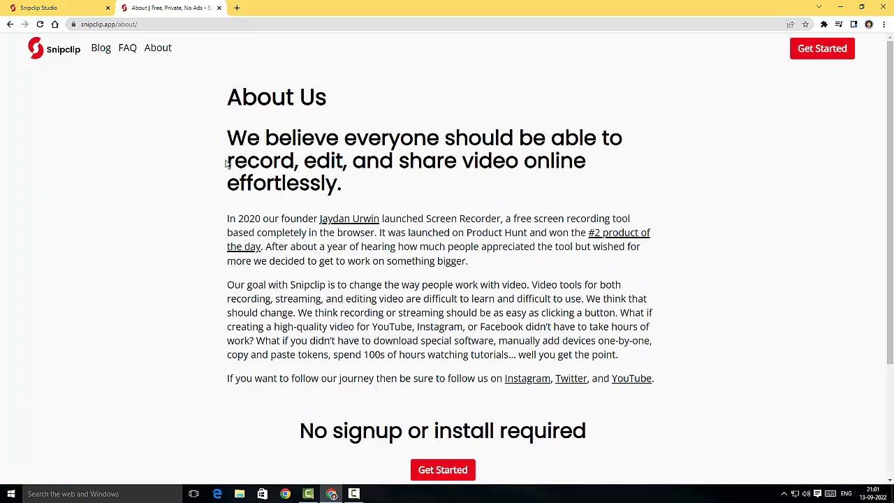
mouse_move(148, 170)
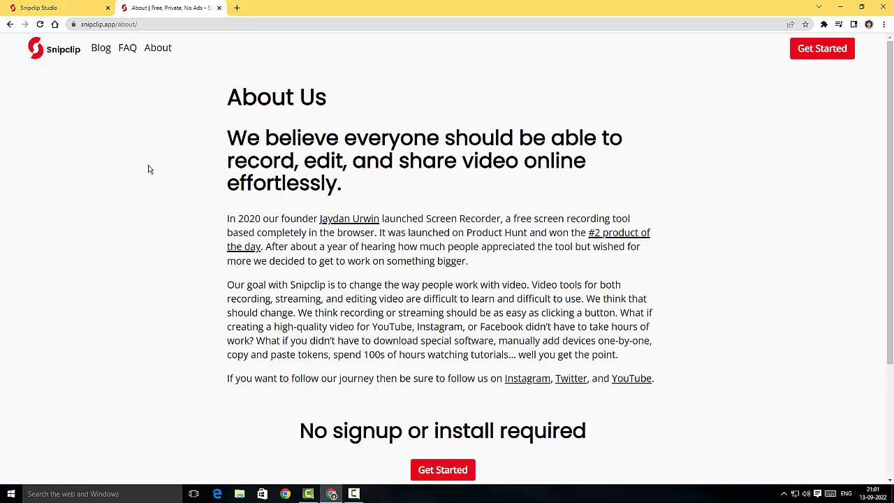
mouse_move(157, 198)
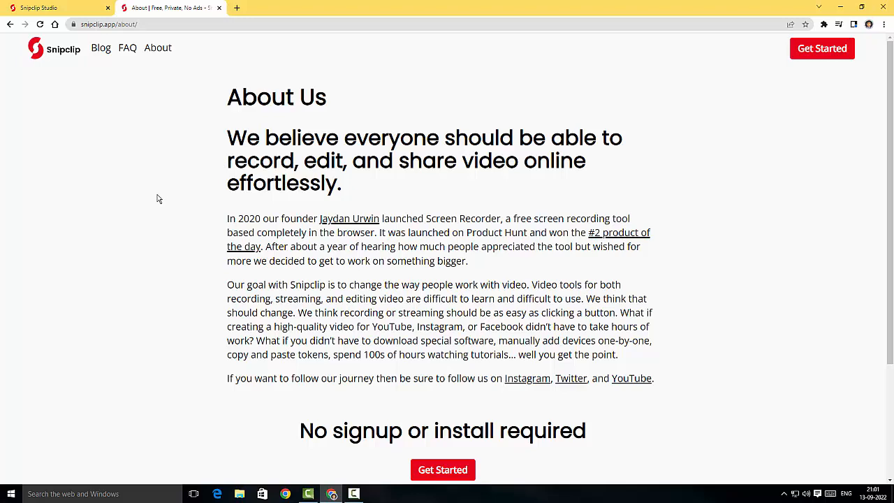
Read through the About Us page, then move to the Blog listing with its two posts
scroll(down, 3)
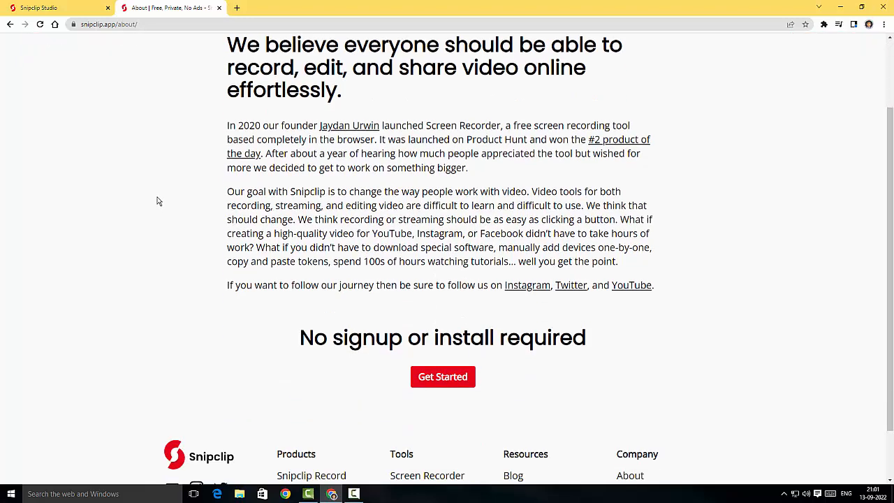
scroll(up, 3)
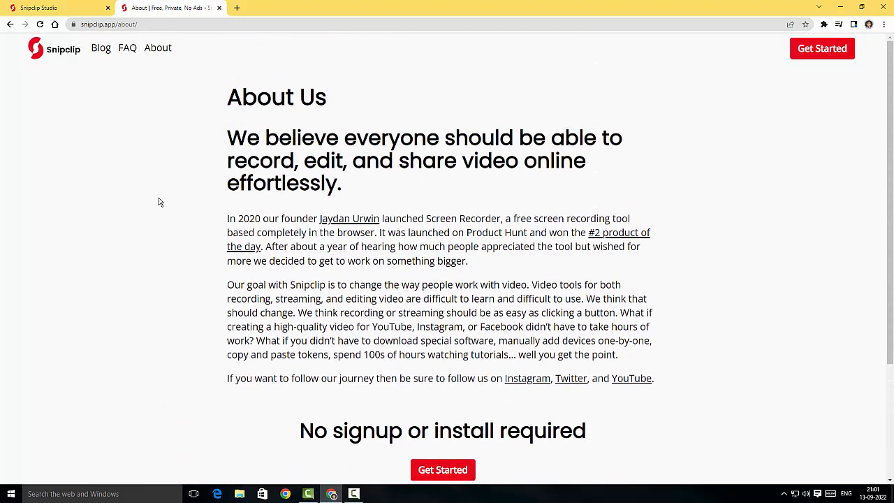
mouse_move(94, 299)
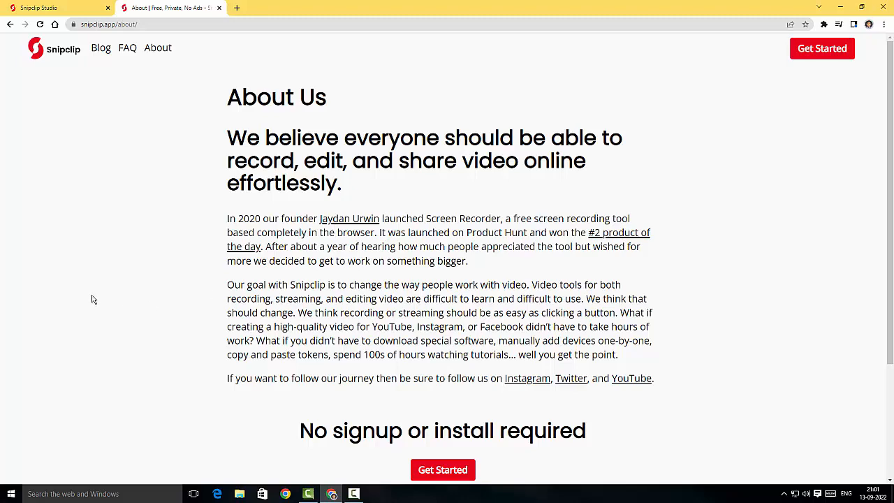
scroll(down, 3)
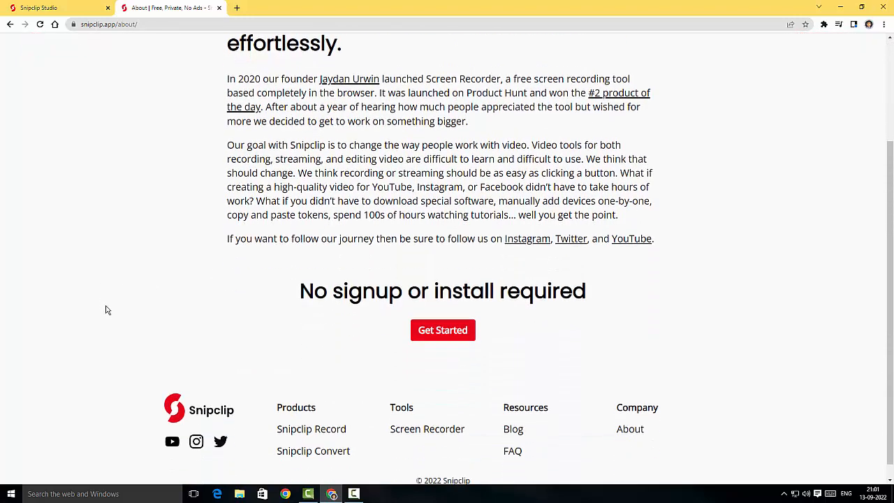
scroll(up, 3)
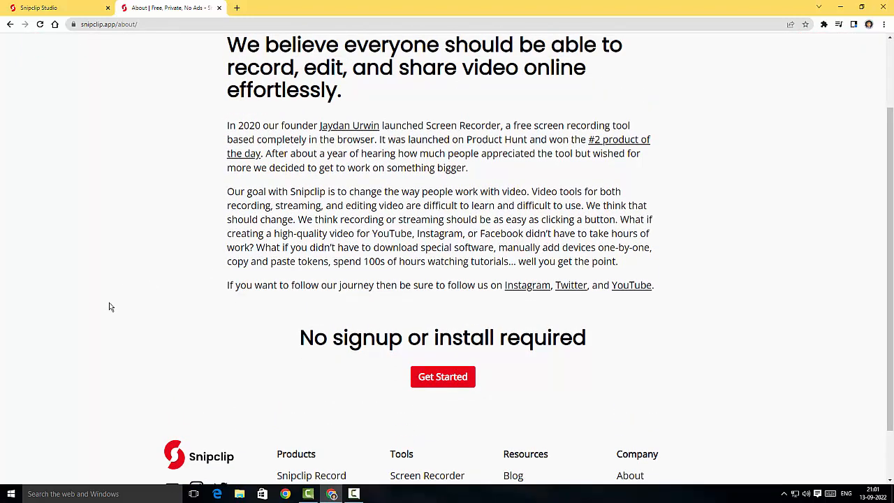
scroll(up, 3)
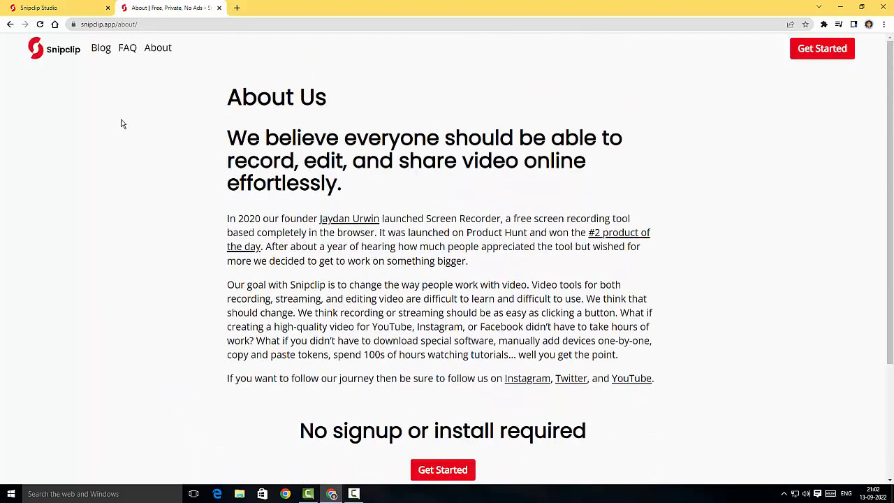
click(101, 47)
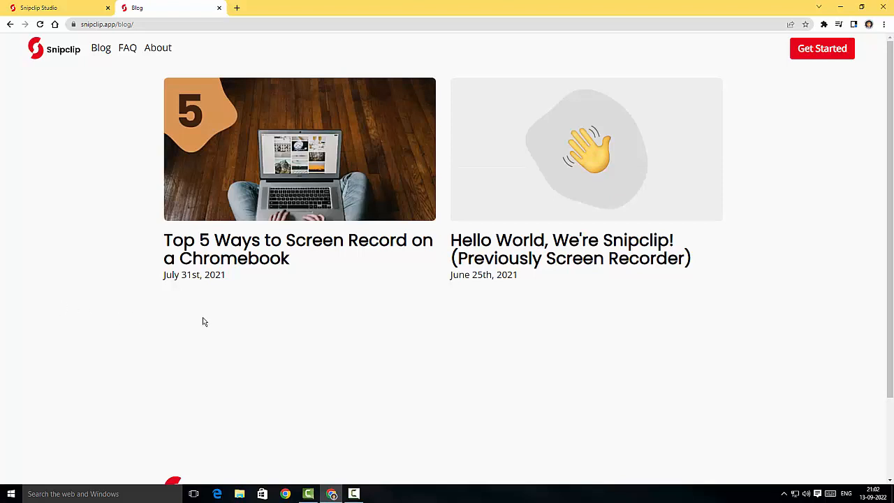
Skim the blog posts, then switch to the Frequently Asked Questions page
scroll(down, 3)
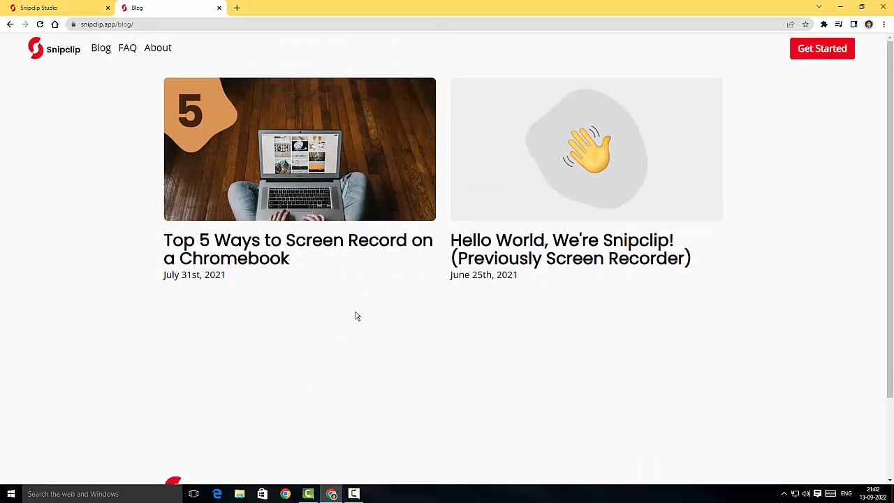
mouse_move(311, 297)
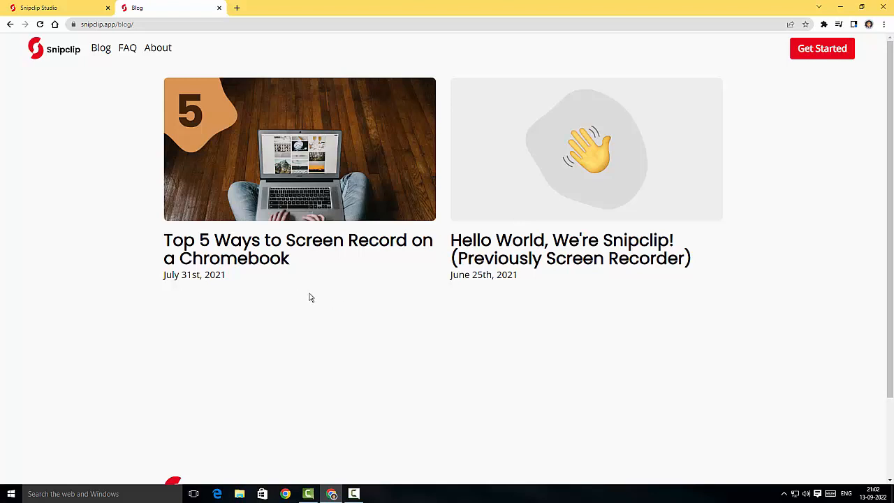
mouse_move(570, 249)
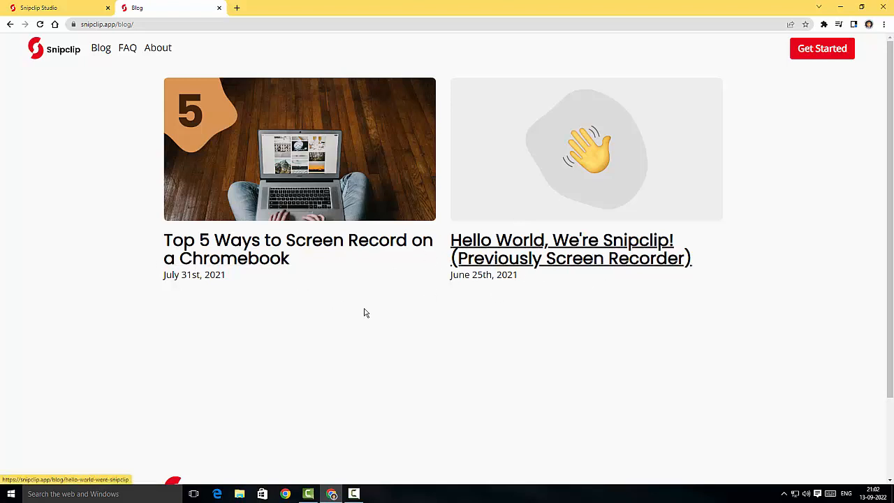
mouse_move(307, 335)
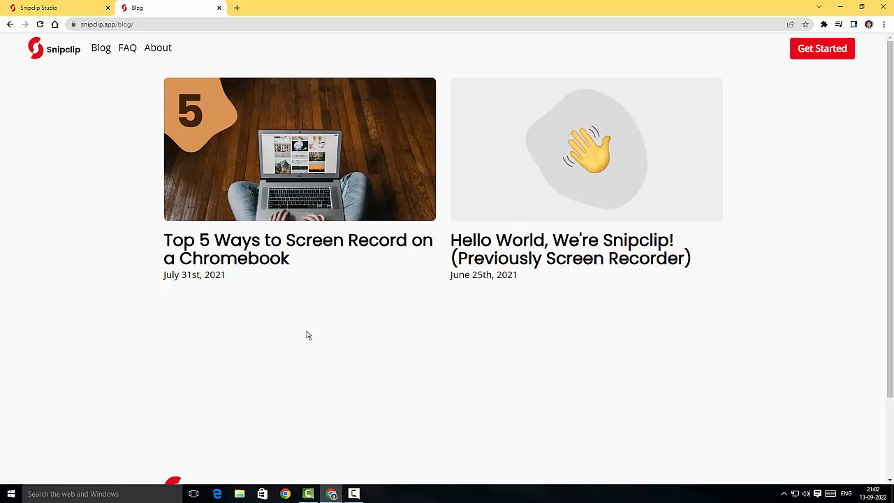
mouse_move(293, 334)
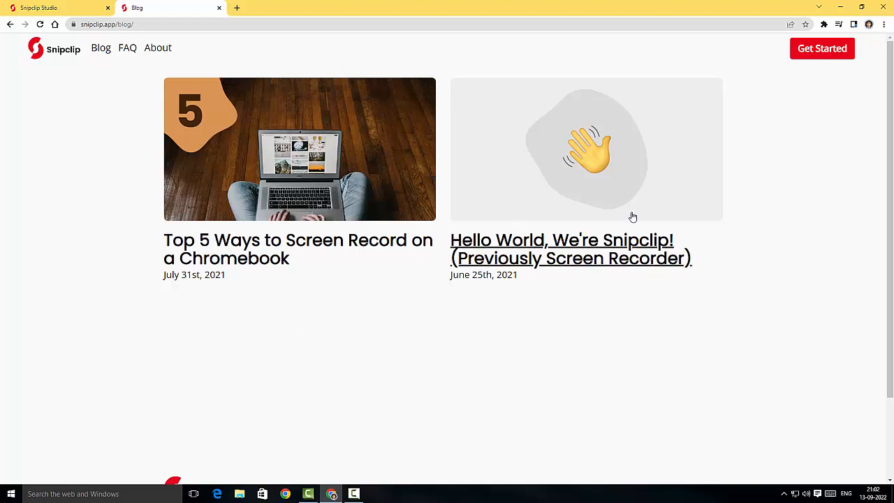
mouse_move(618, 285)
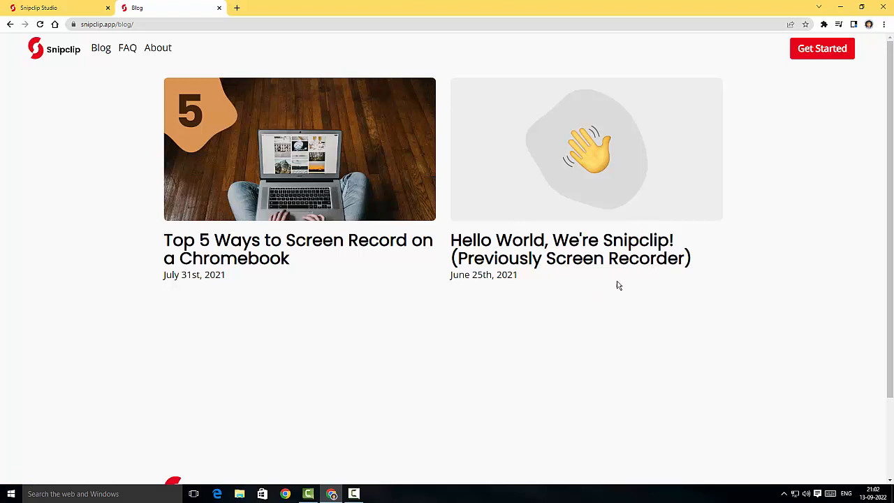
mouse_move(622, 265)
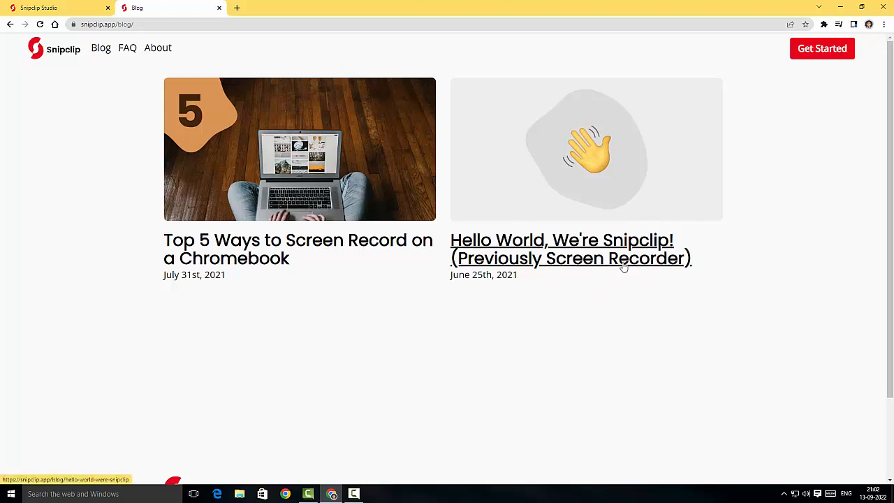
mouse_move(310, 349)
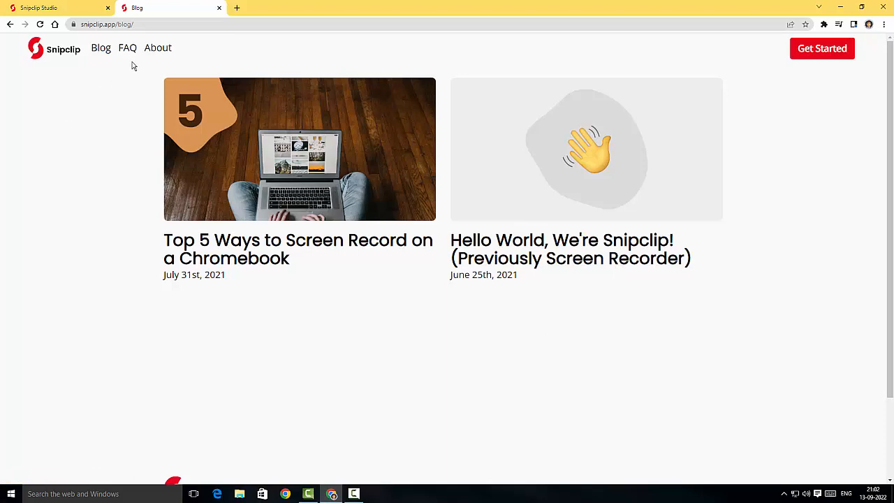
click(127, 48)
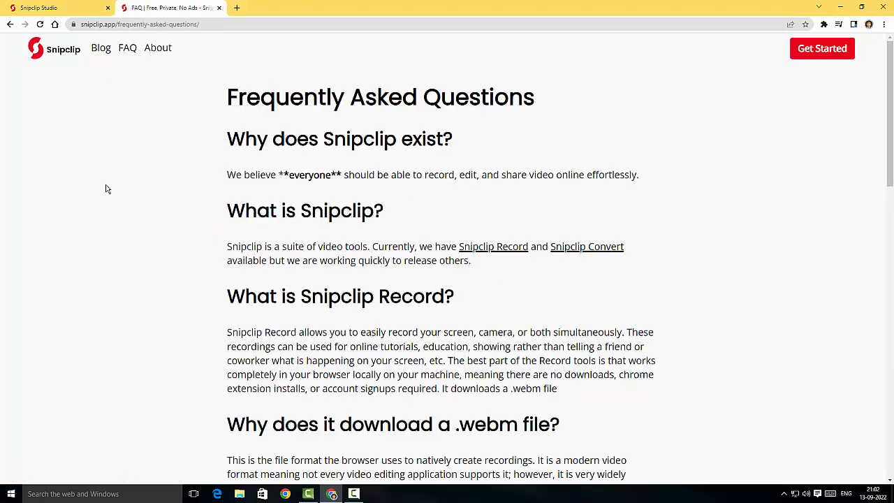
mouse_move(176, 177)
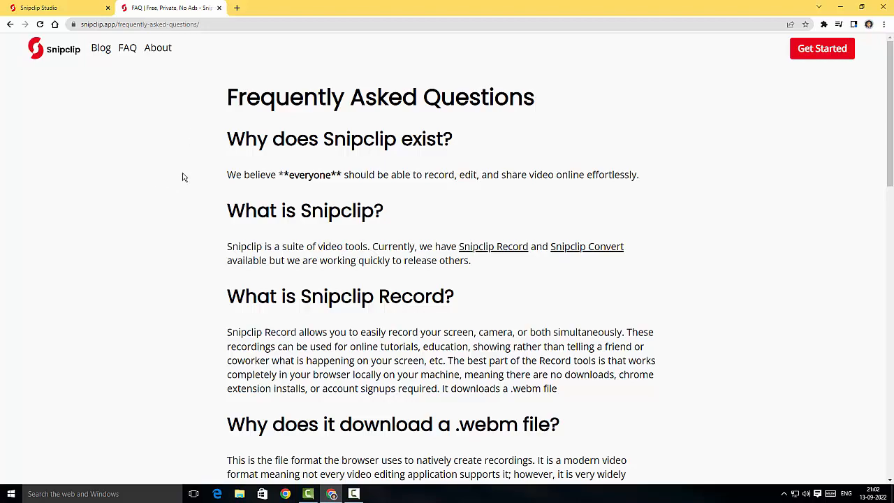
scroll(down, 3)
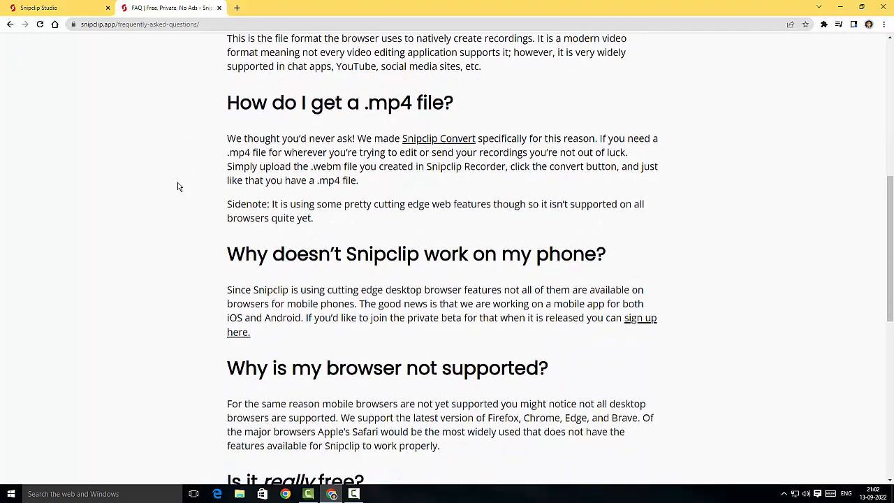
scroll(down, 3)
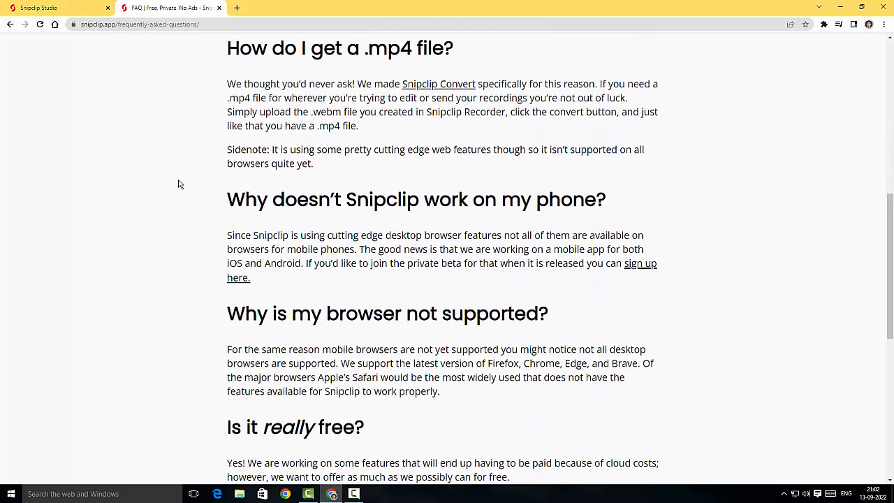
scroll(down, 3)
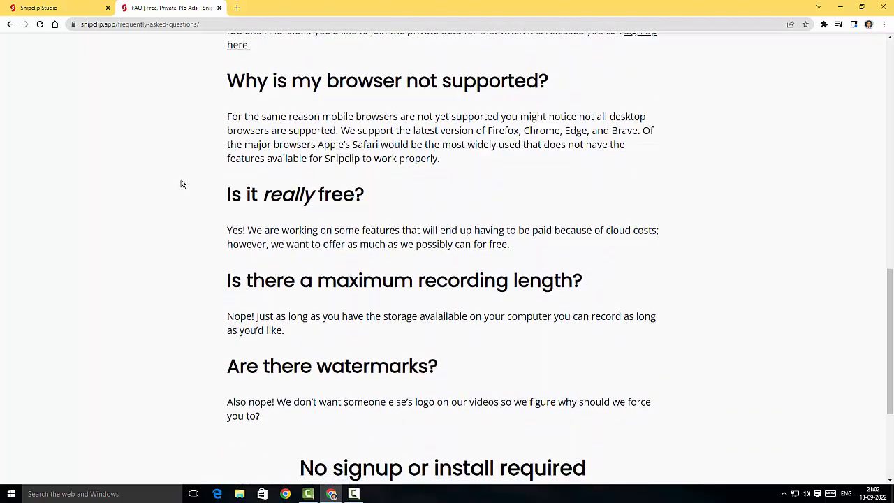
scroll(down, 3)
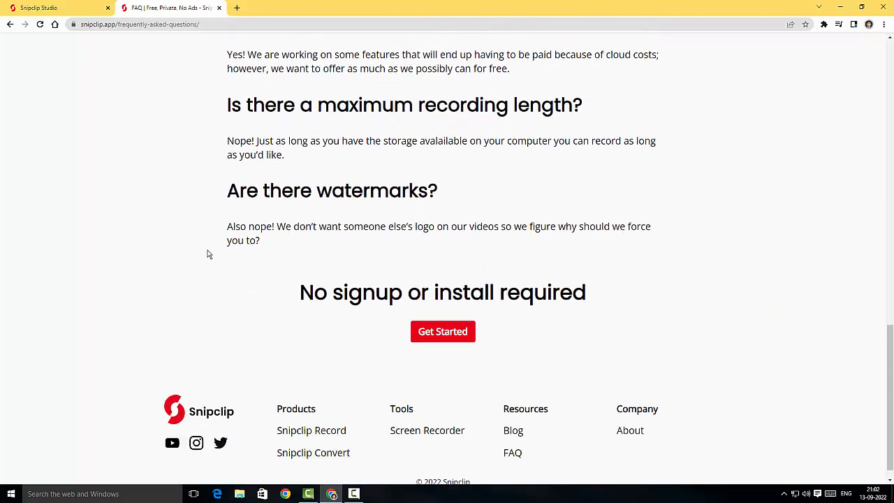
scroll(up, 3)
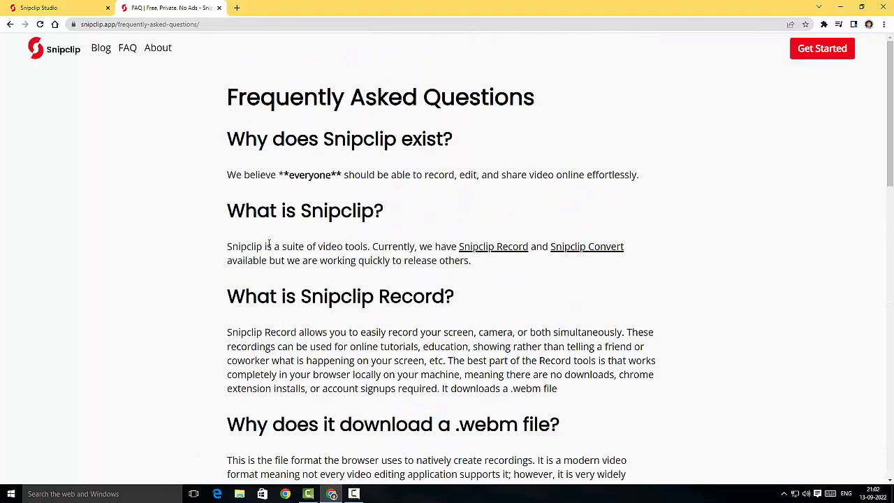